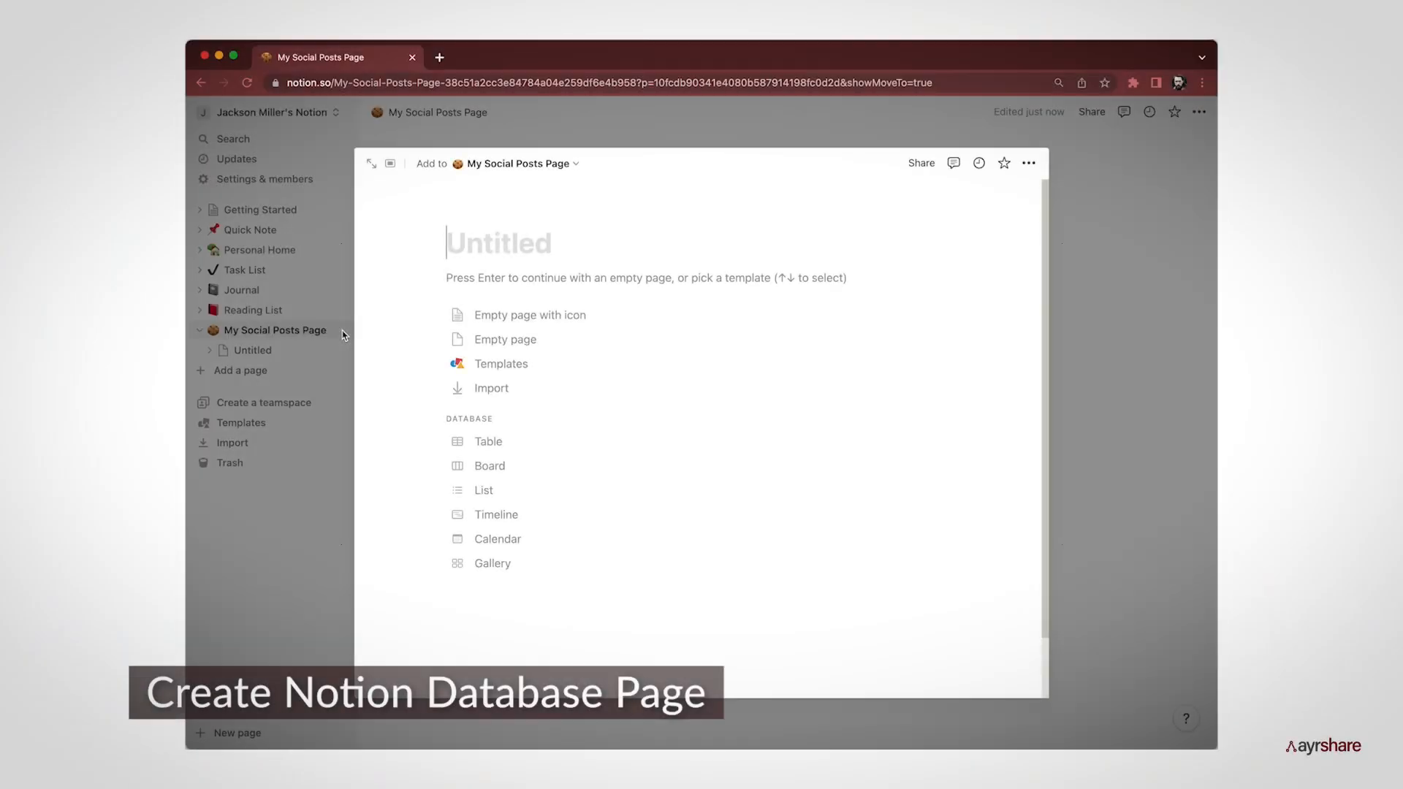
- Title the new table database 'List of Social Posts'
type("List of Social Posts")
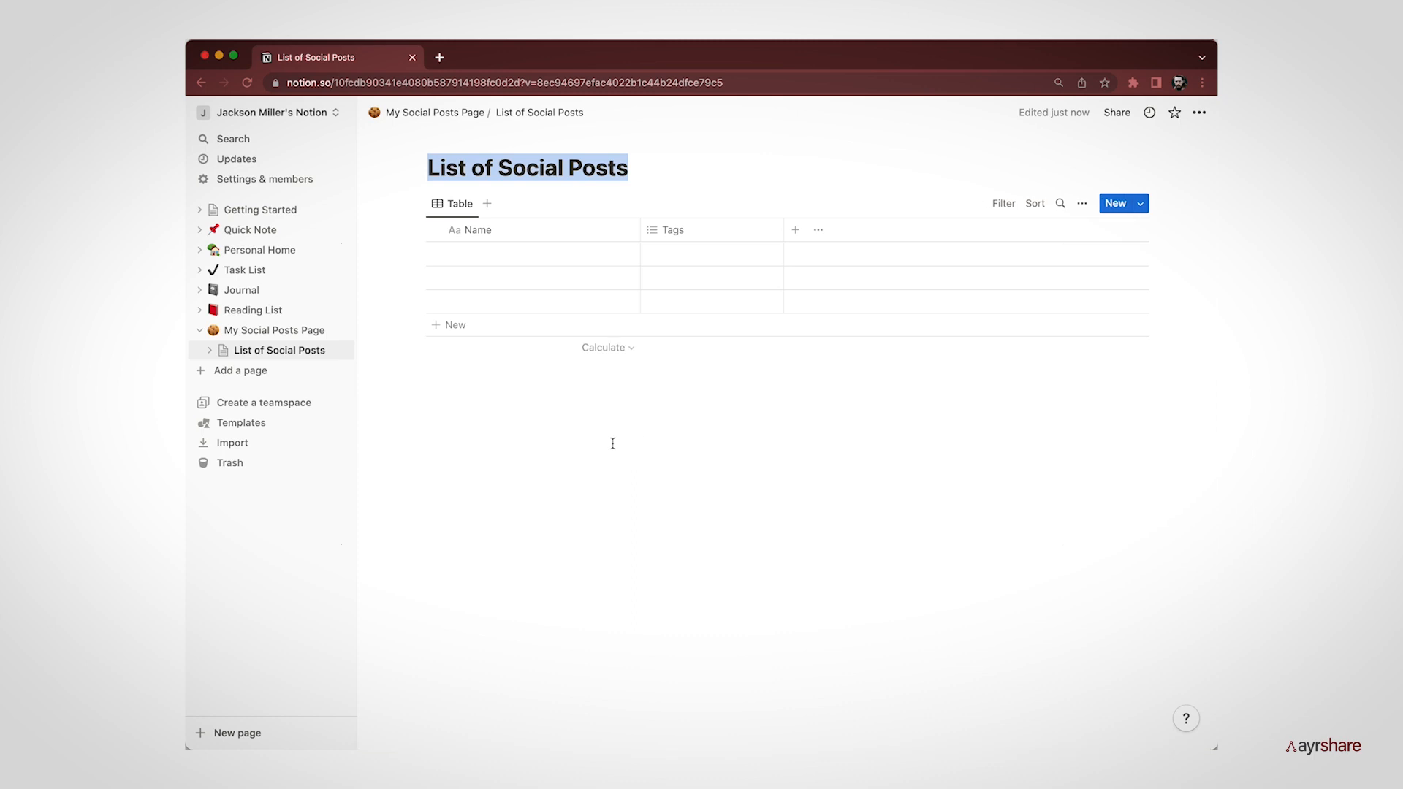
- Rename the Name column to 'Post' and the Tags column to 'Platforms'
left_click(471, 230)
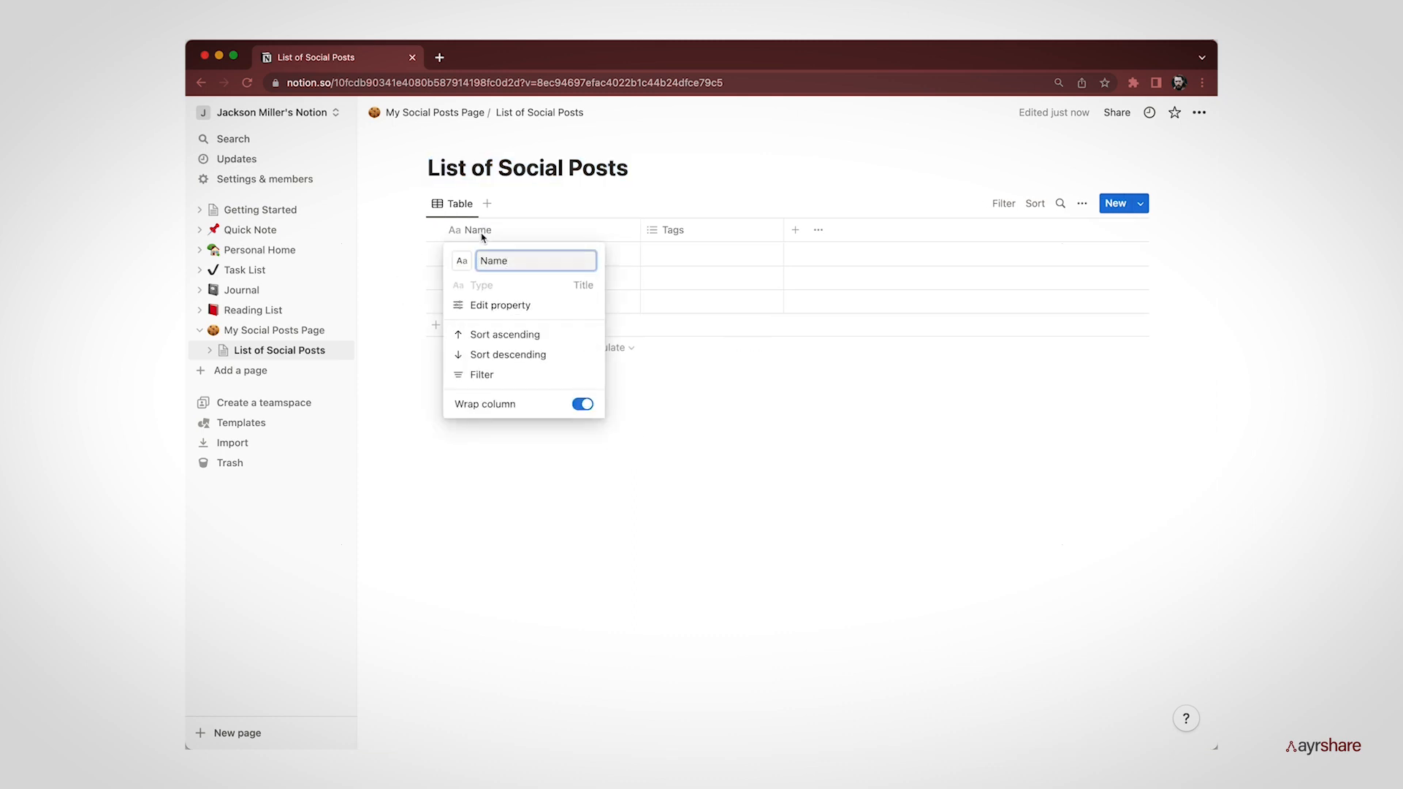
type("Post")
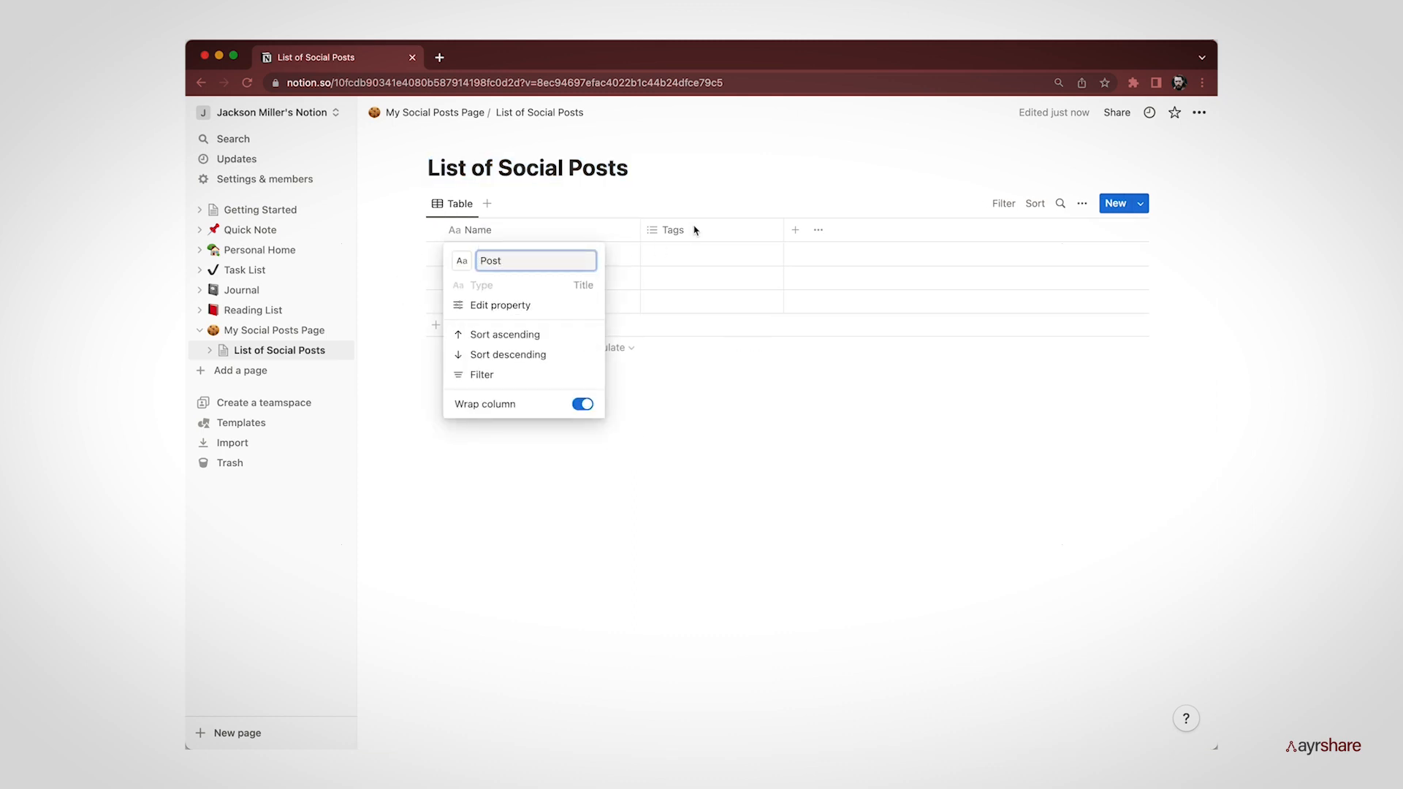
left_click(669, 230)
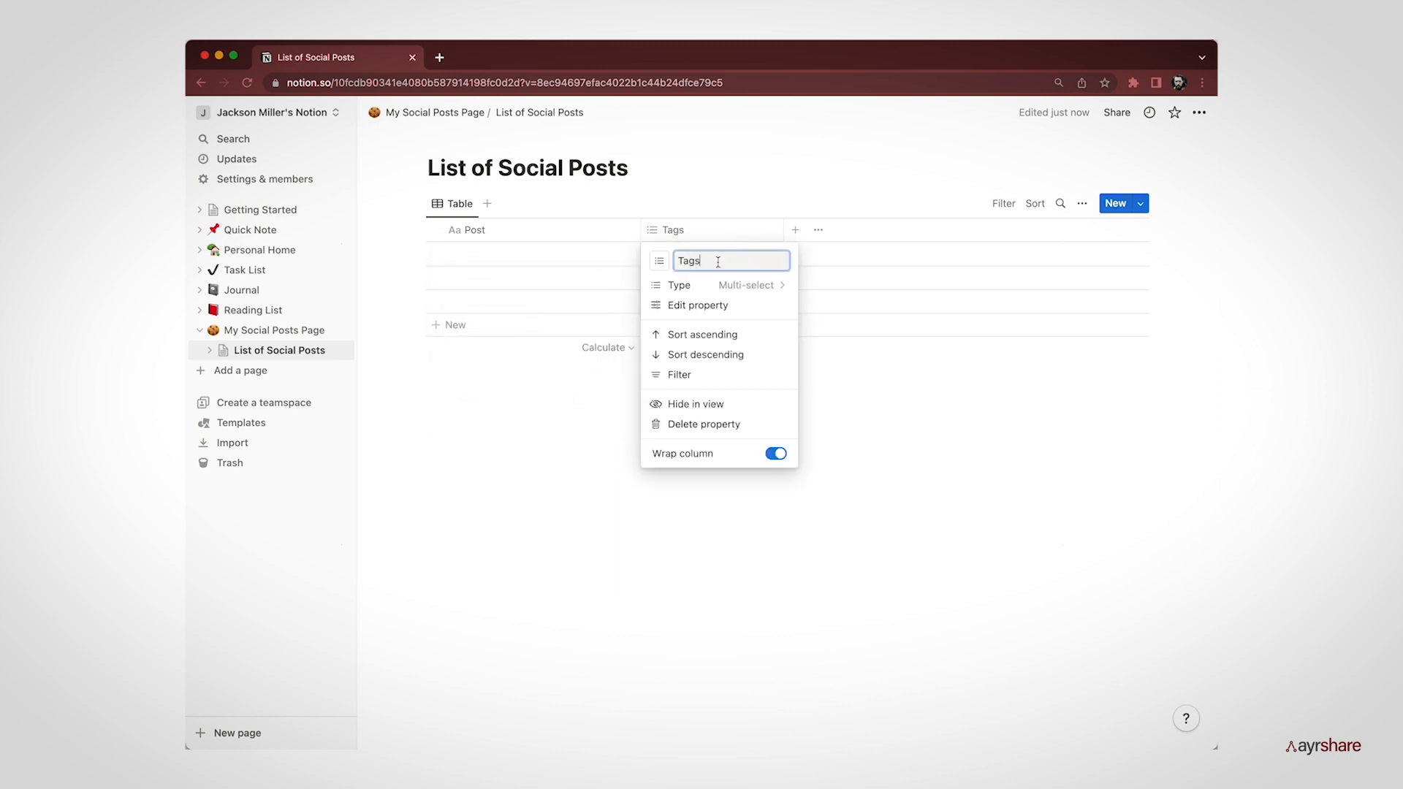
type("Platforms")
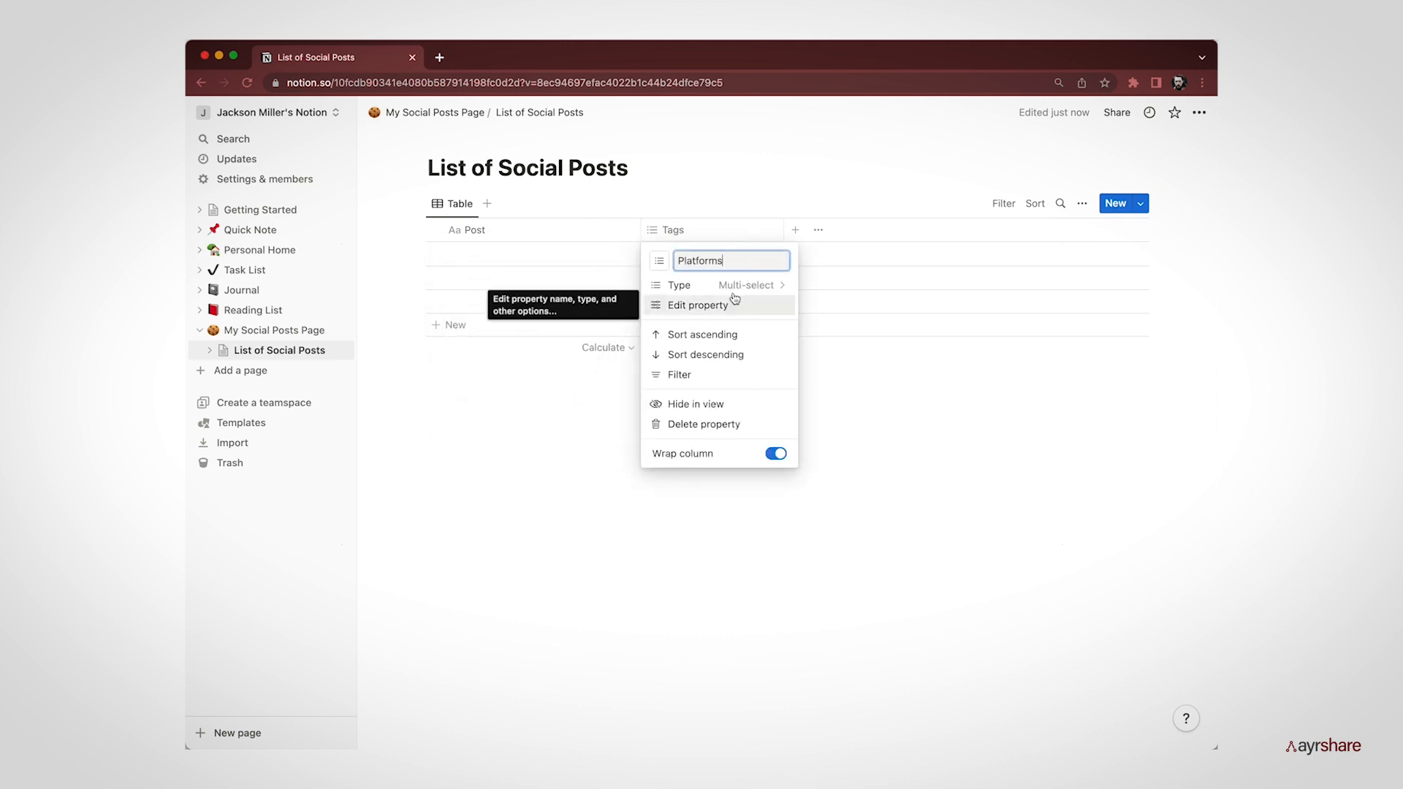
- Add twitter, instagram, facebook, linkedin and tiktok options to the Platforms property
left_click(698, 305)
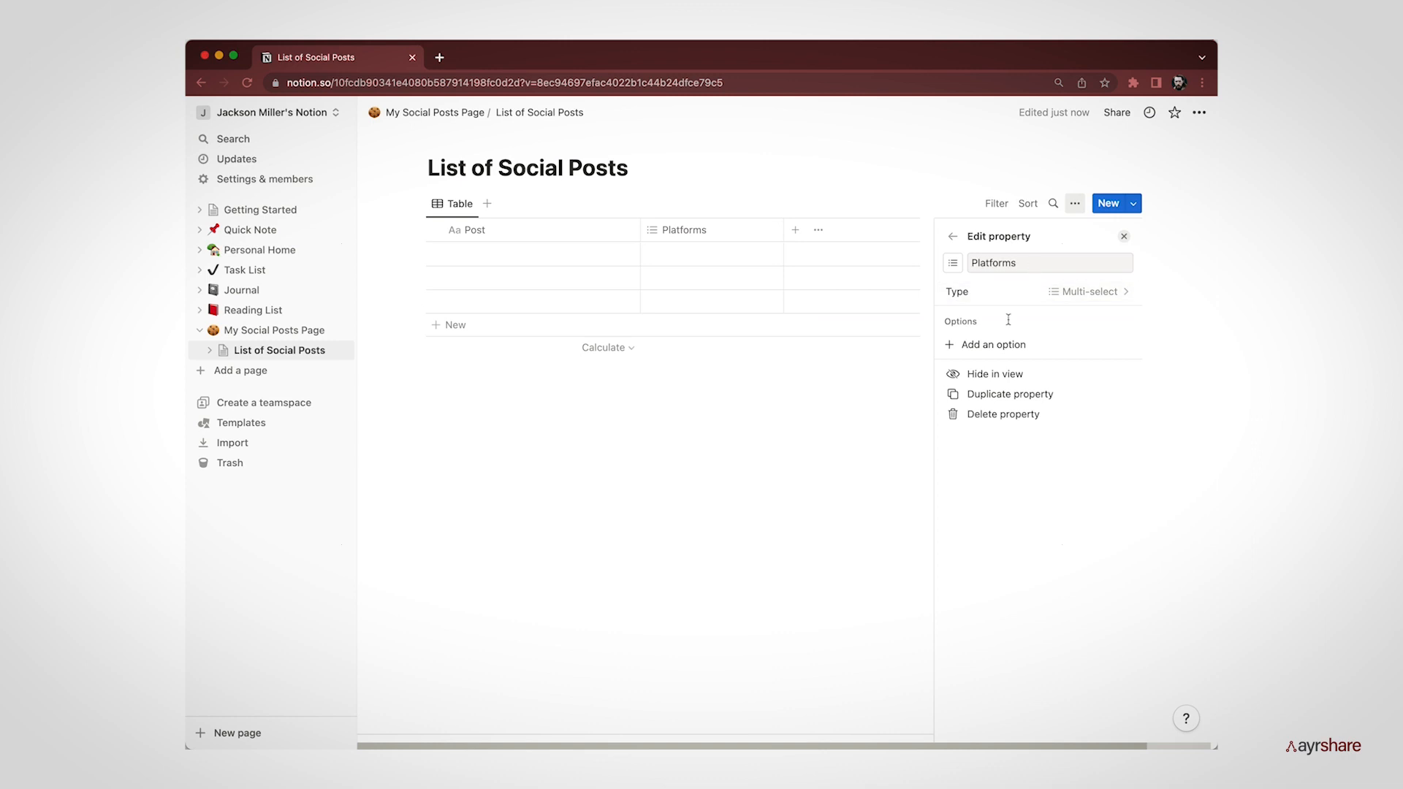
left_click(985, 344)
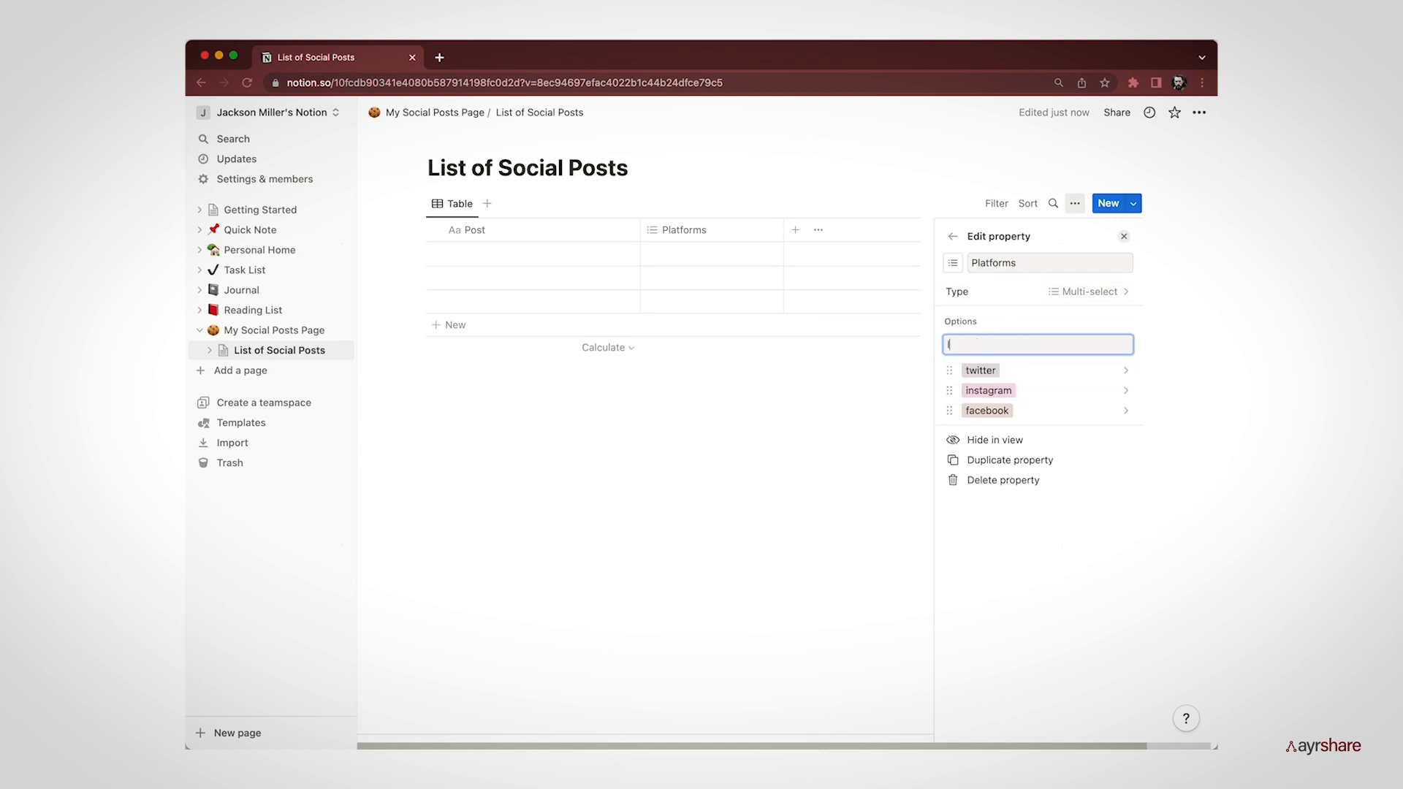
type("linkedin")
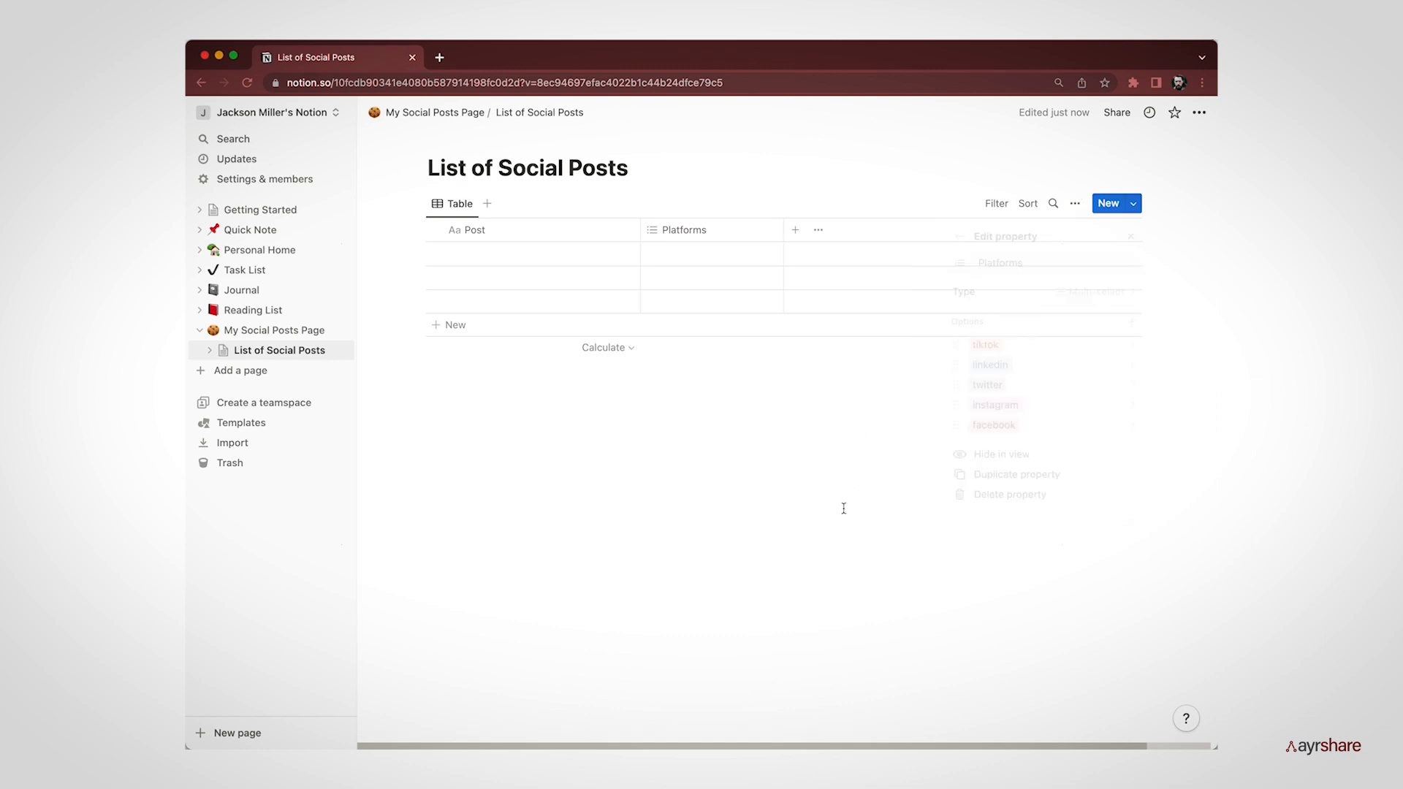
- Add Images (files & media), Profile Keys and Status (text), and Schedule Date (date) columns
left_click(794, 230)
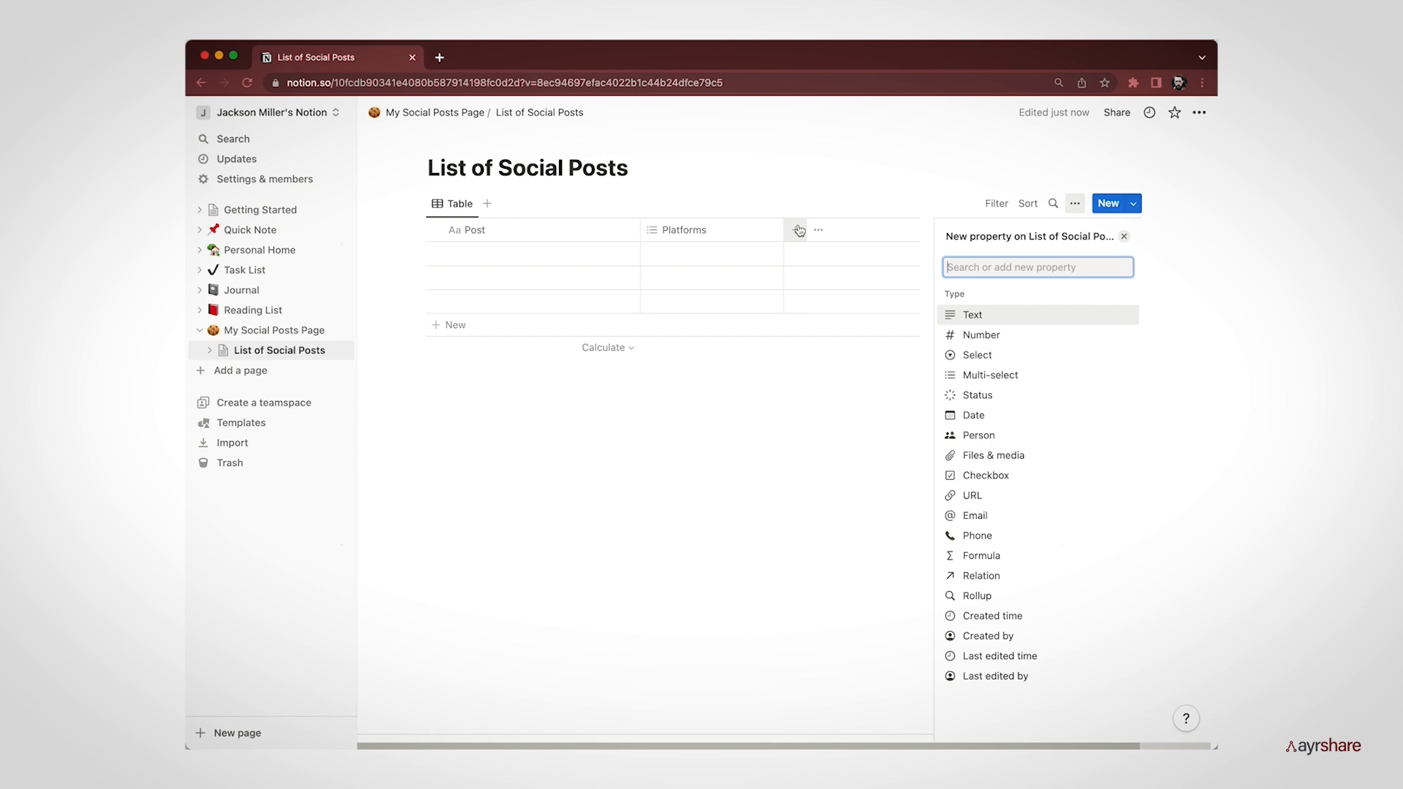
type("m")
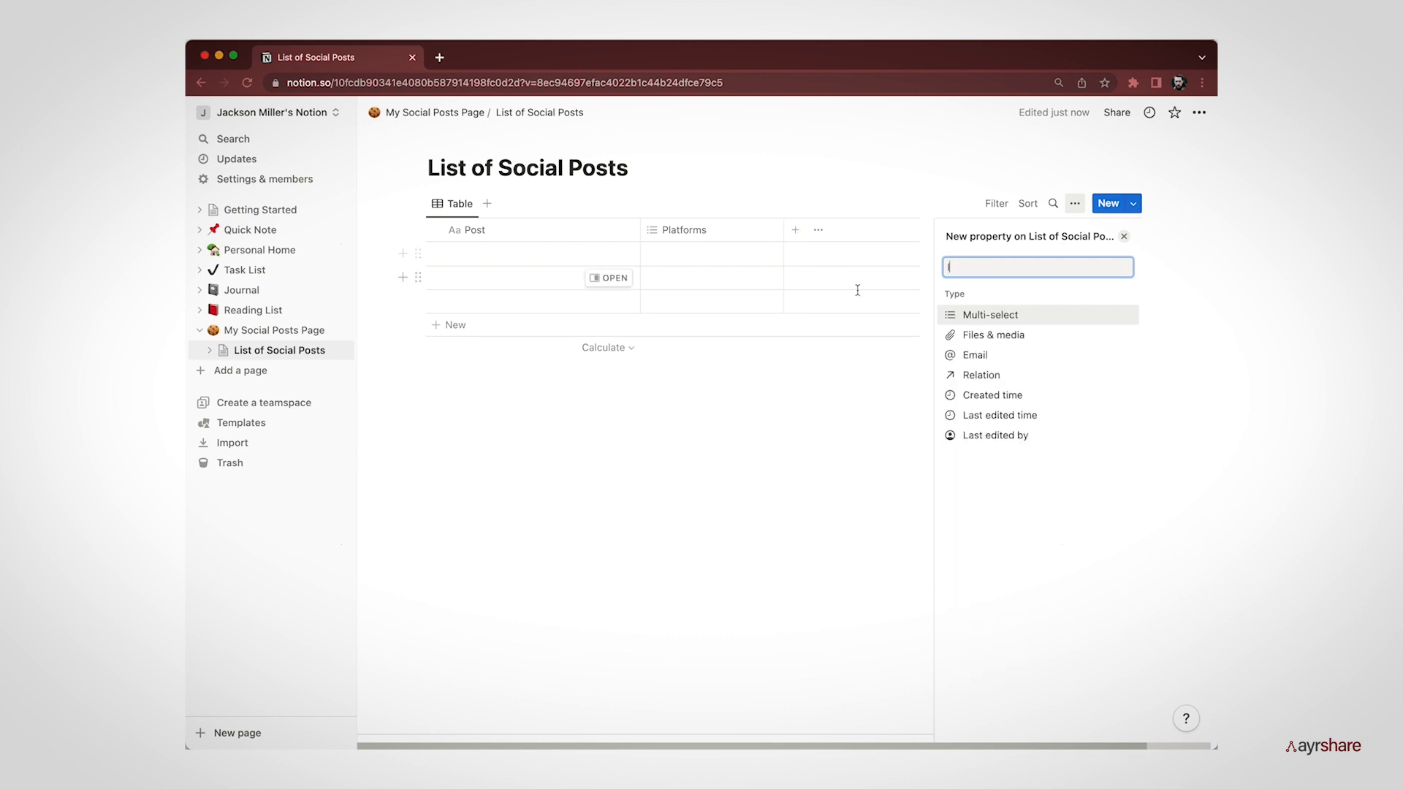
left_click(993, 334)
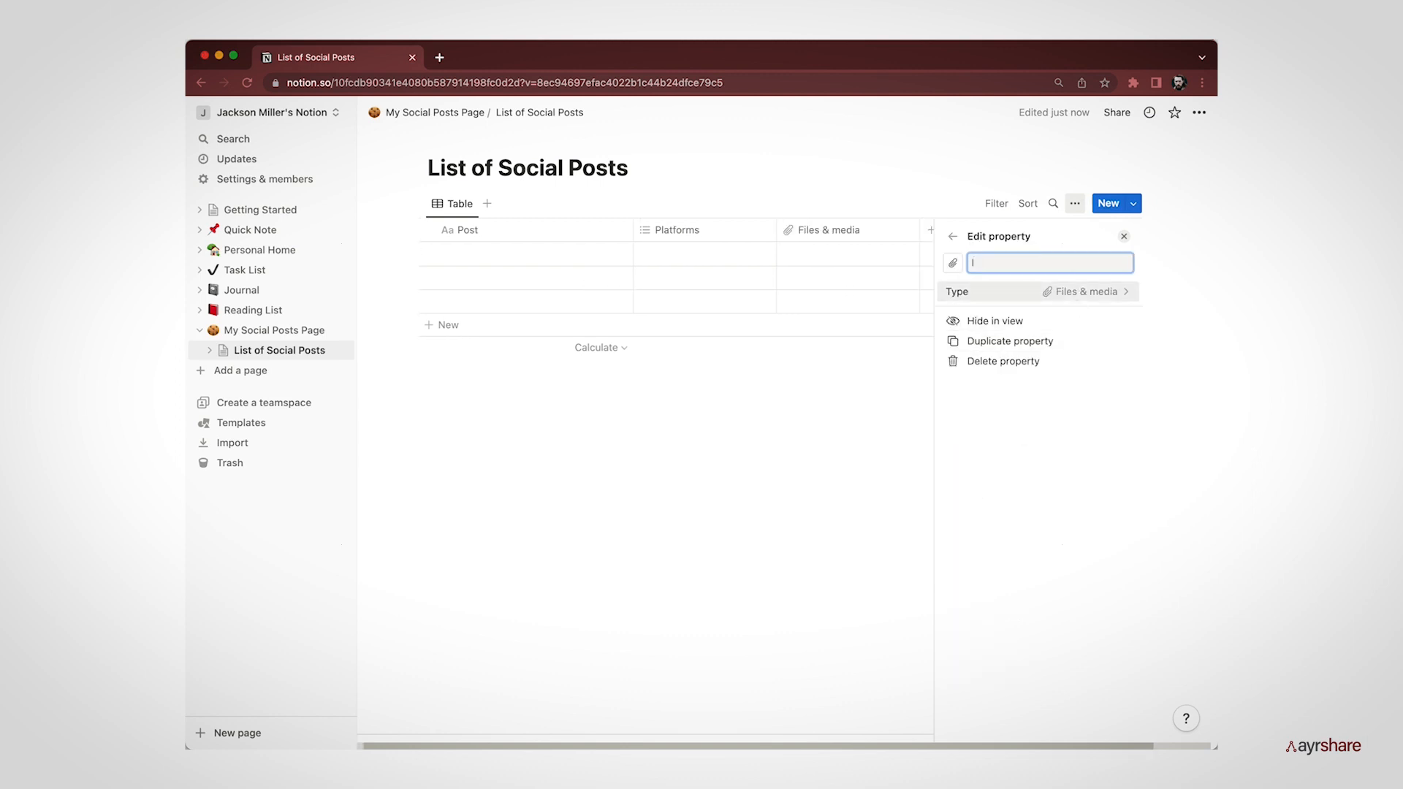
type("Images")
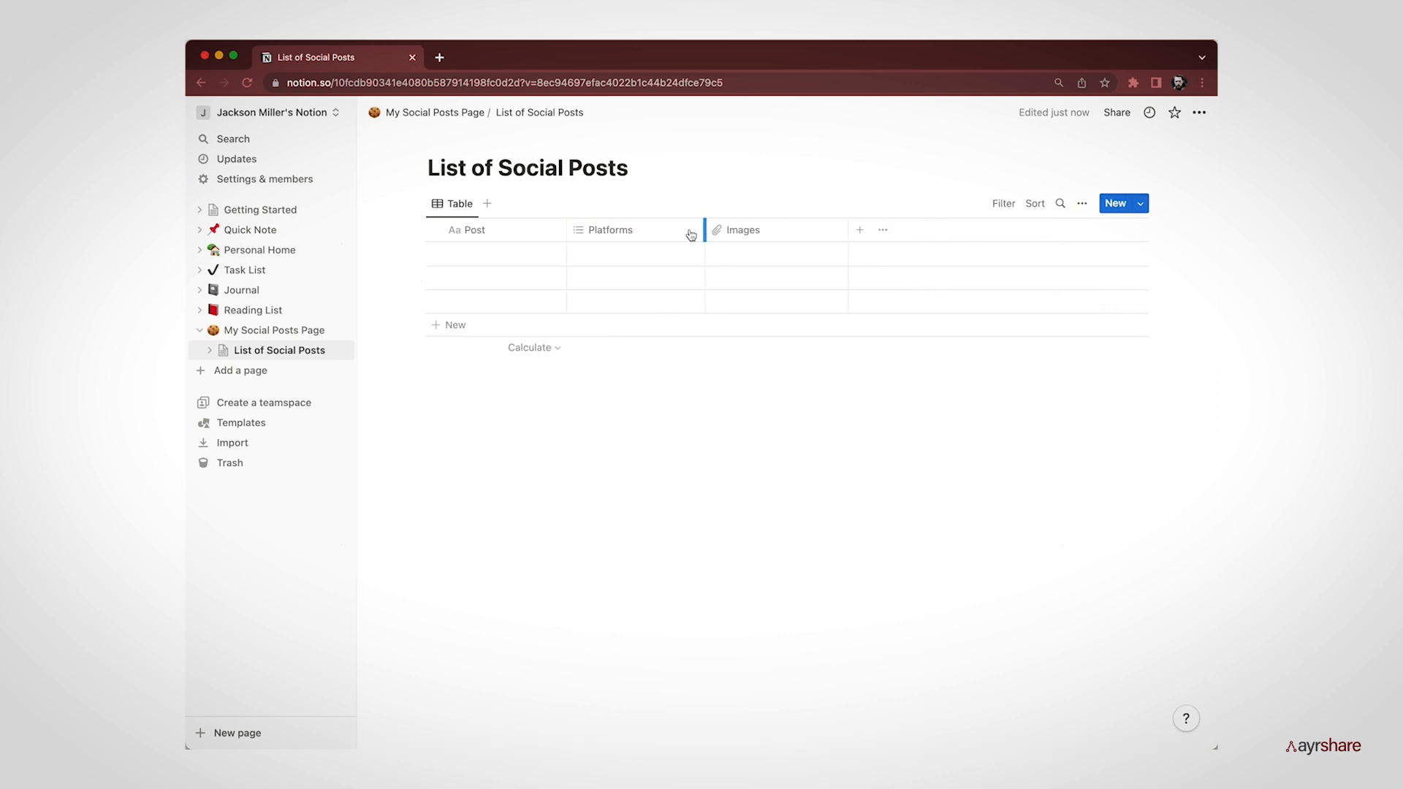
left_click(857, 229)
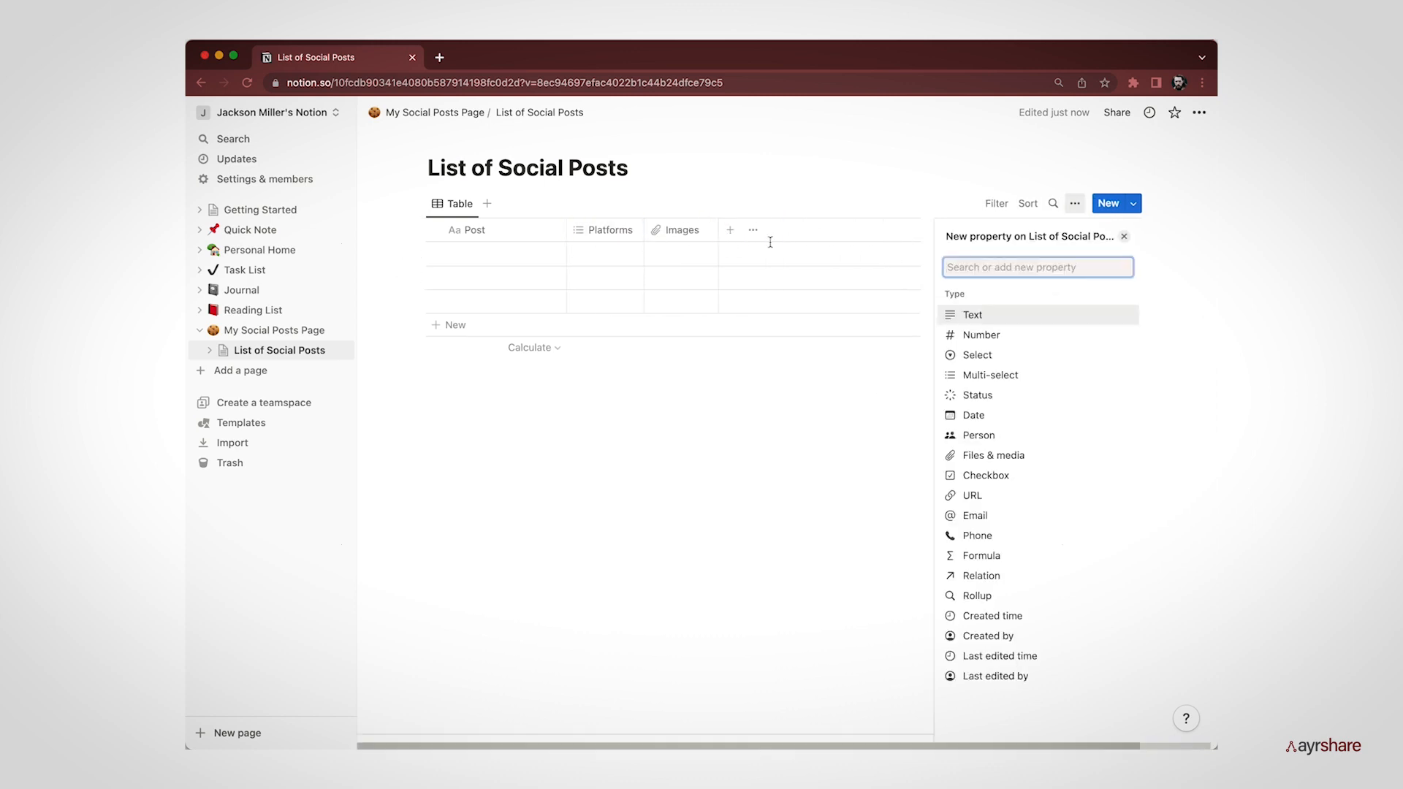
type("Profile Keys")
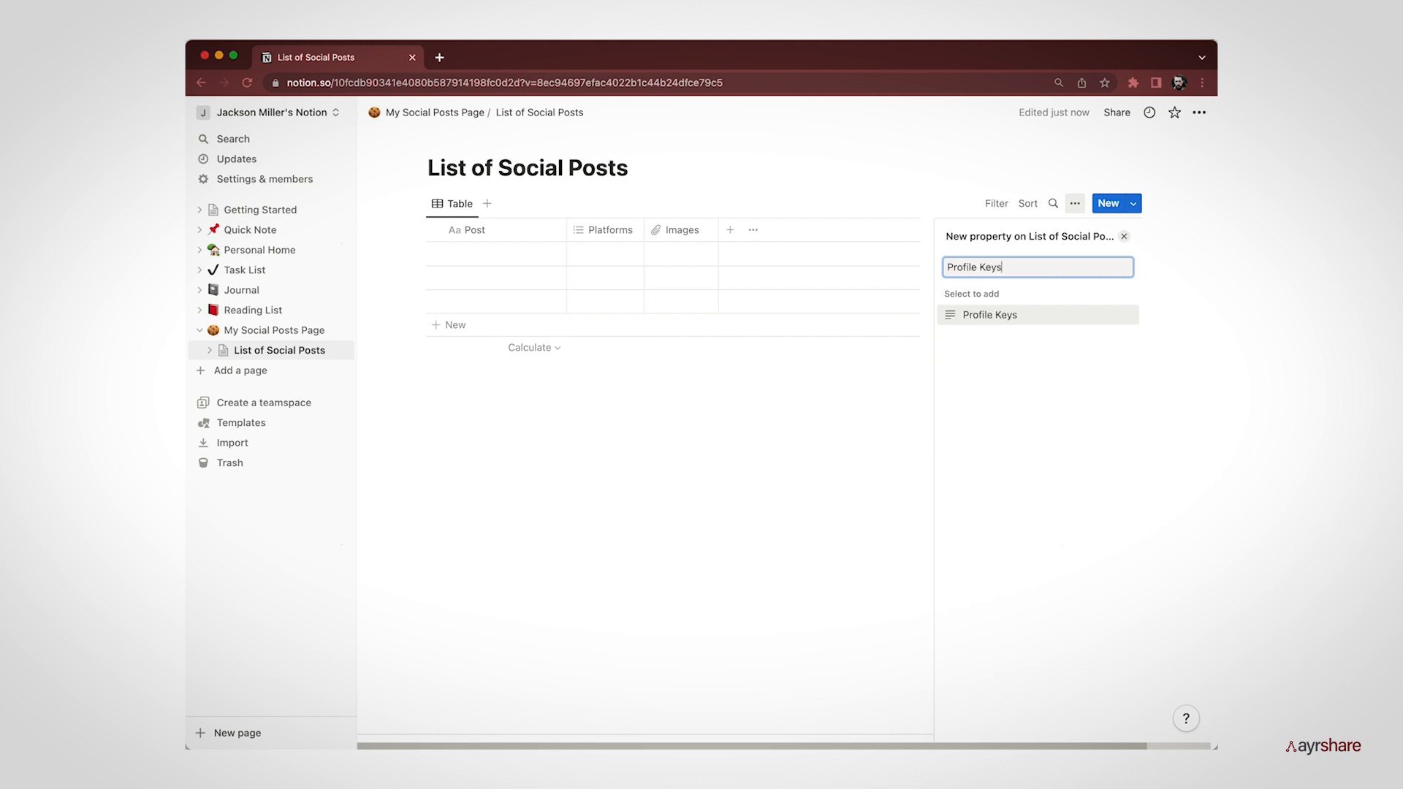
left_click(989, 315)
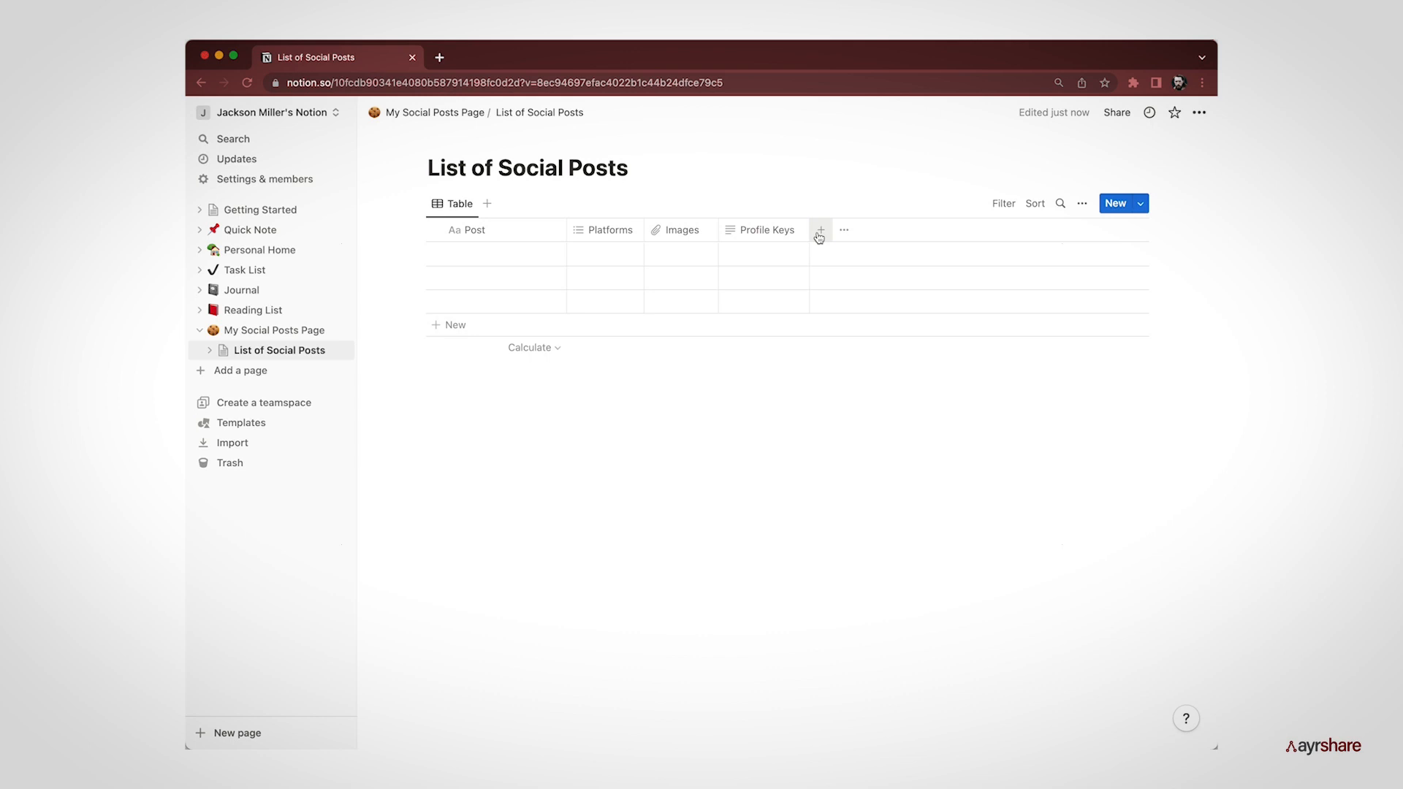
left_click(818, 231)
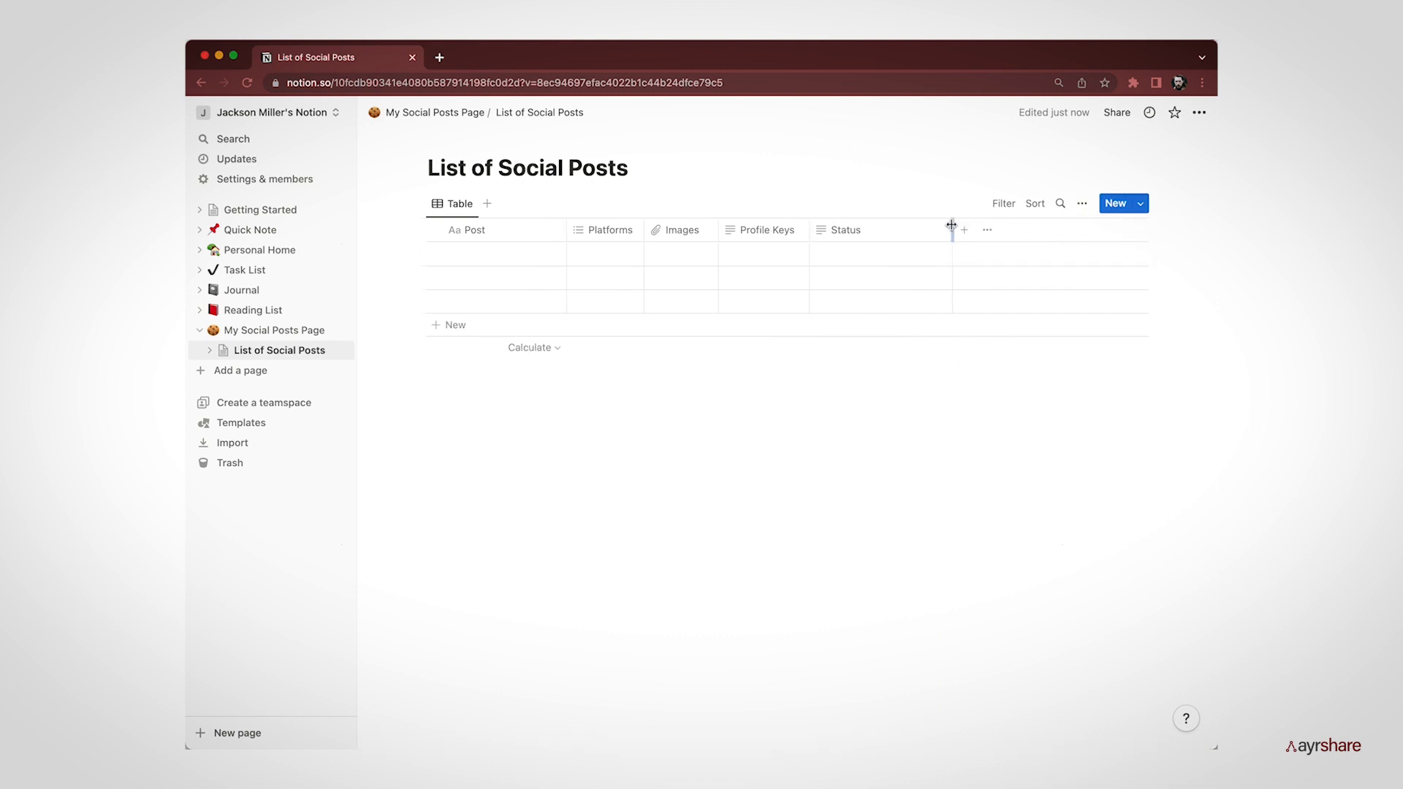
type("date")
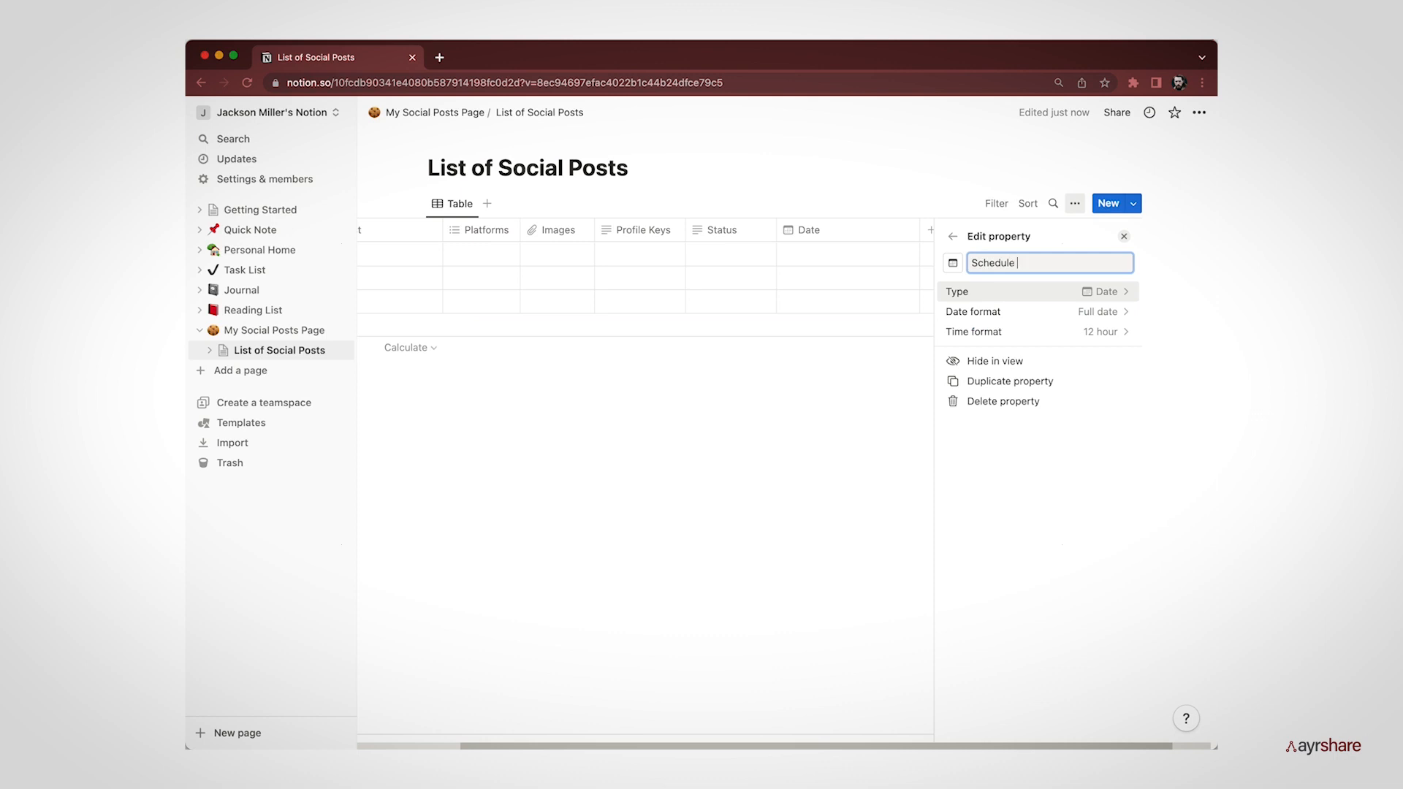
left_click(1124, 236)
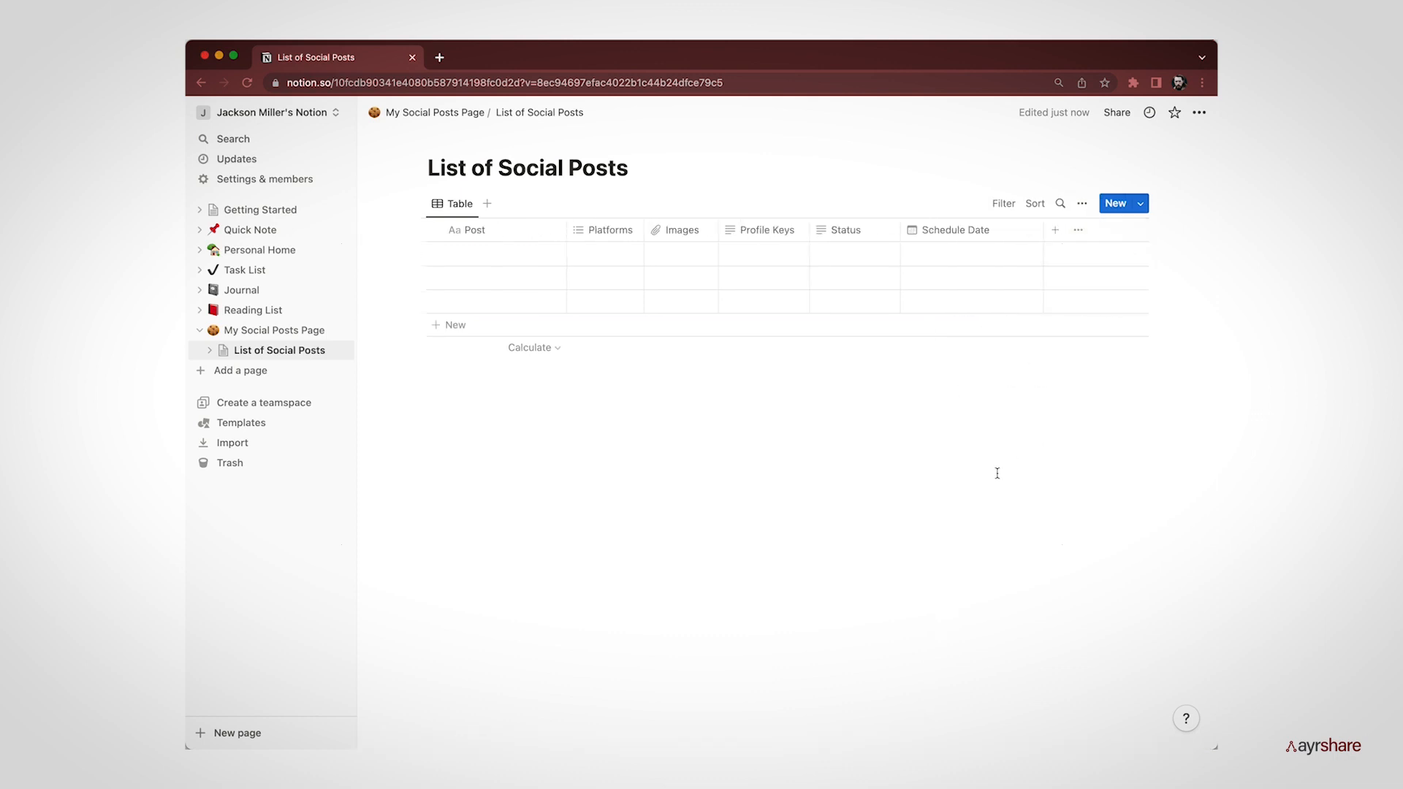
type("Good morning world!")
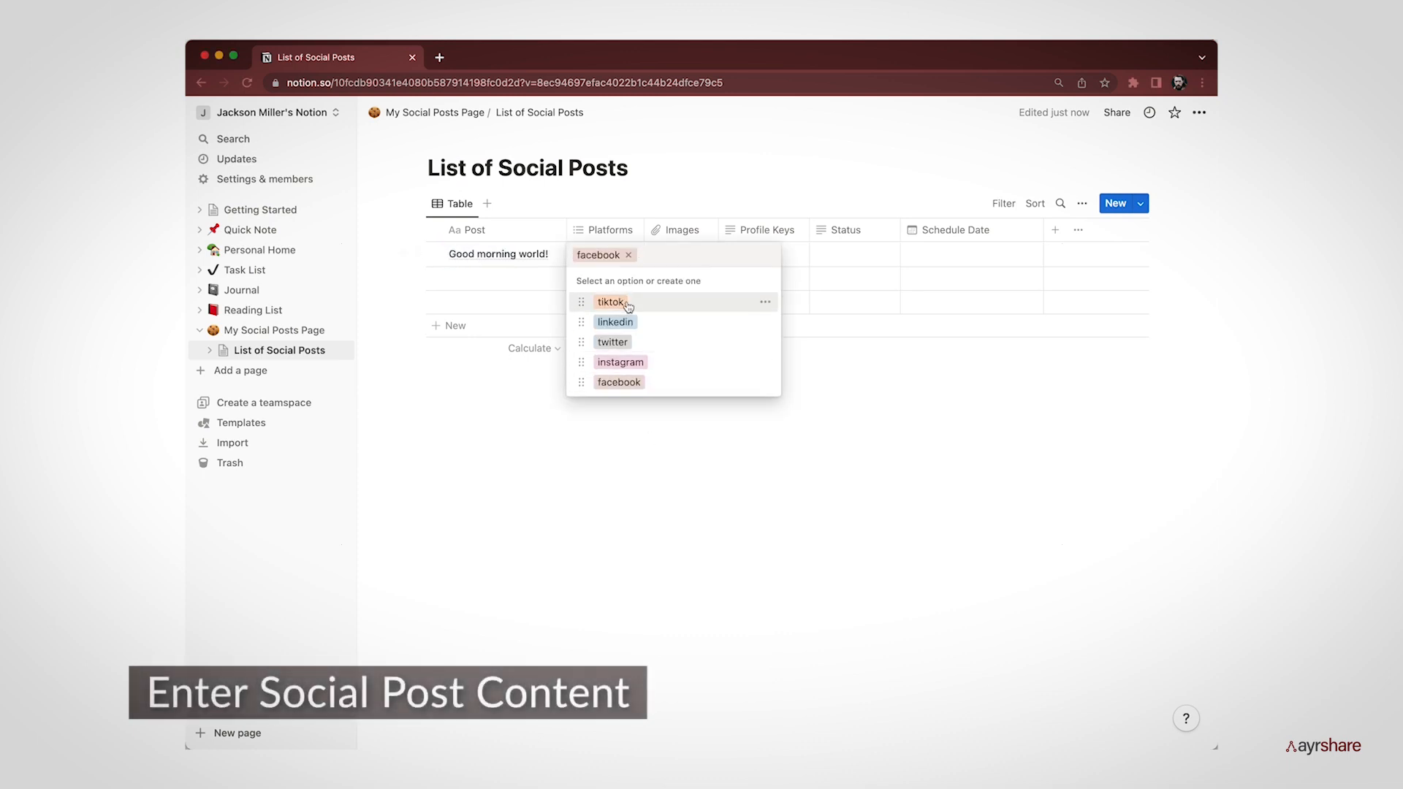
left_click(613, 342)
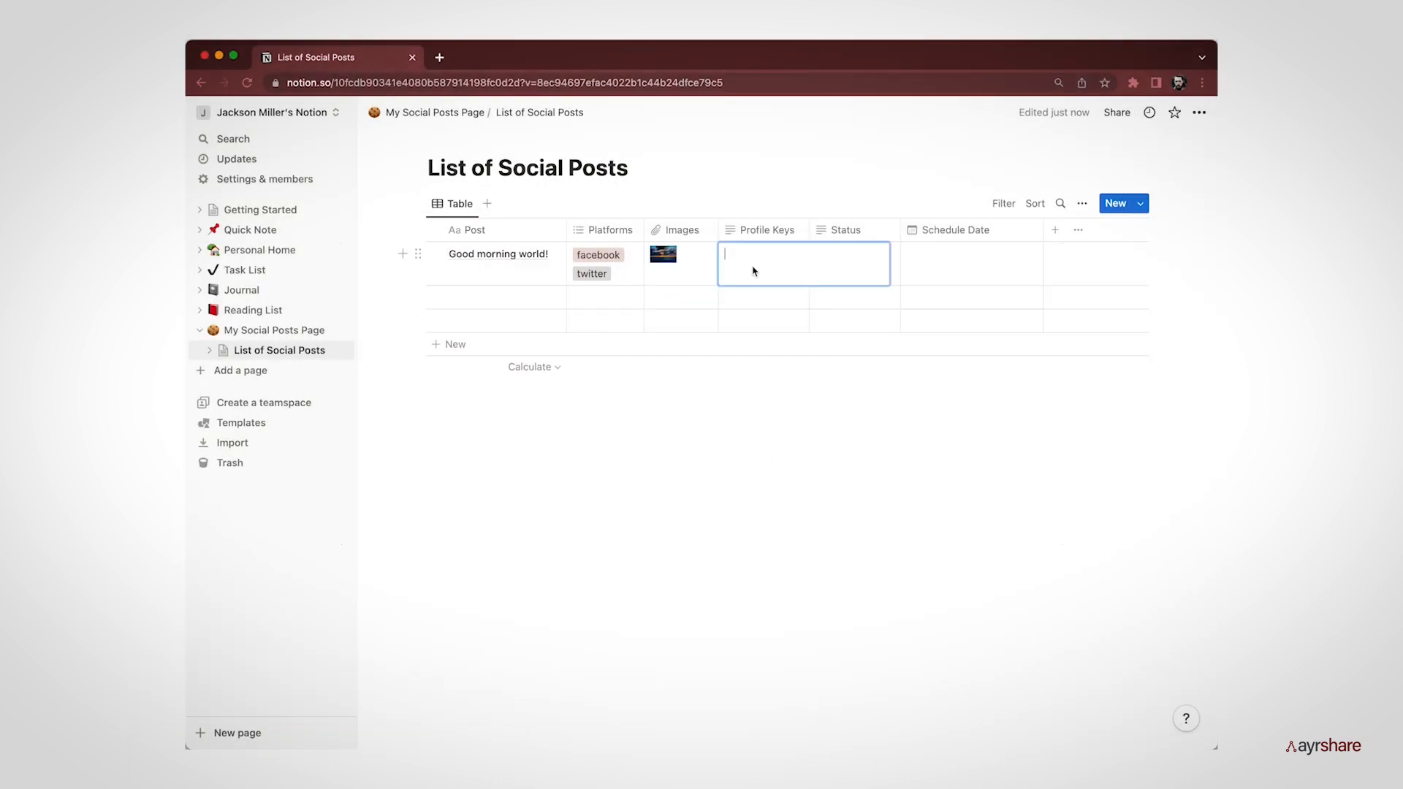
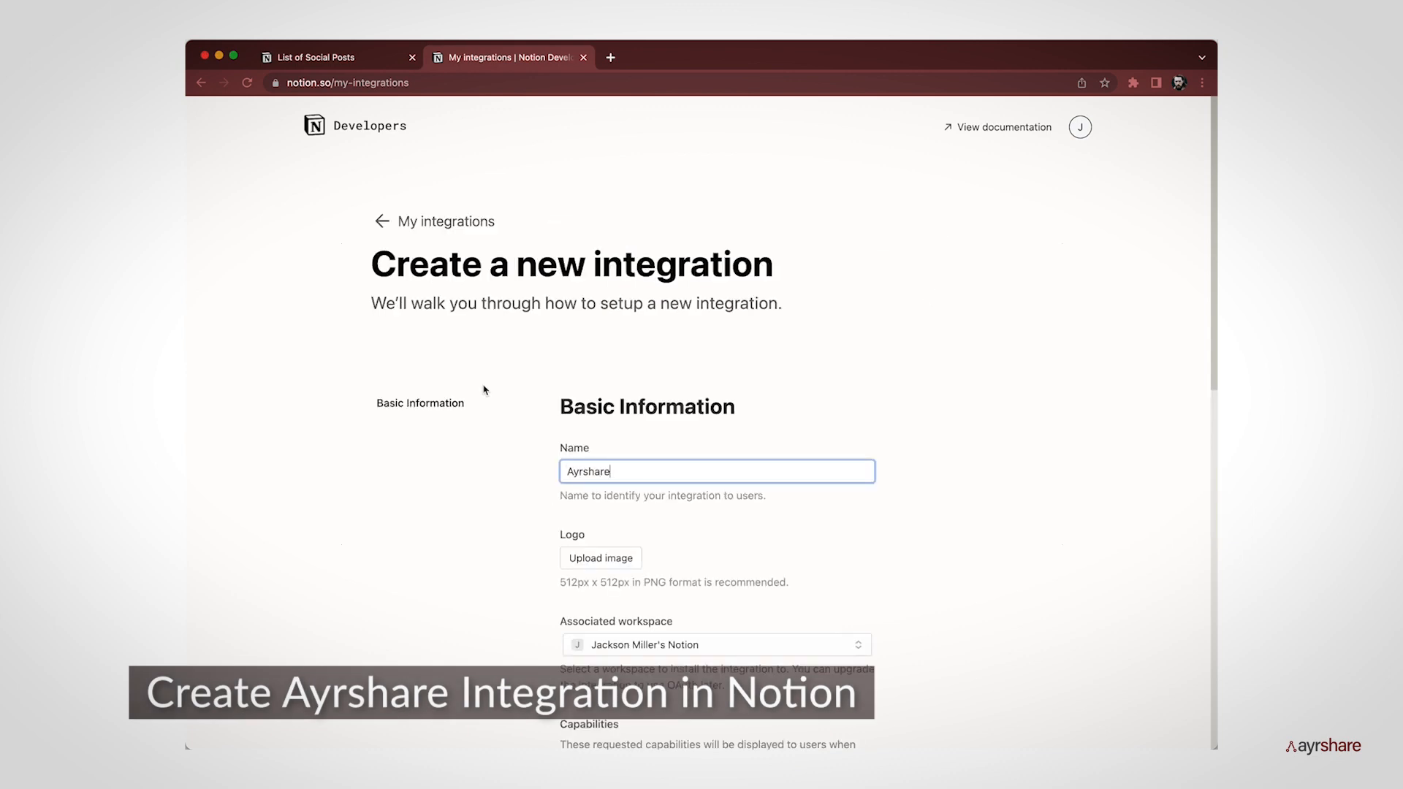
- Reveal and copy the Ayrshare integration's internal integration token
scroll("down", 3)
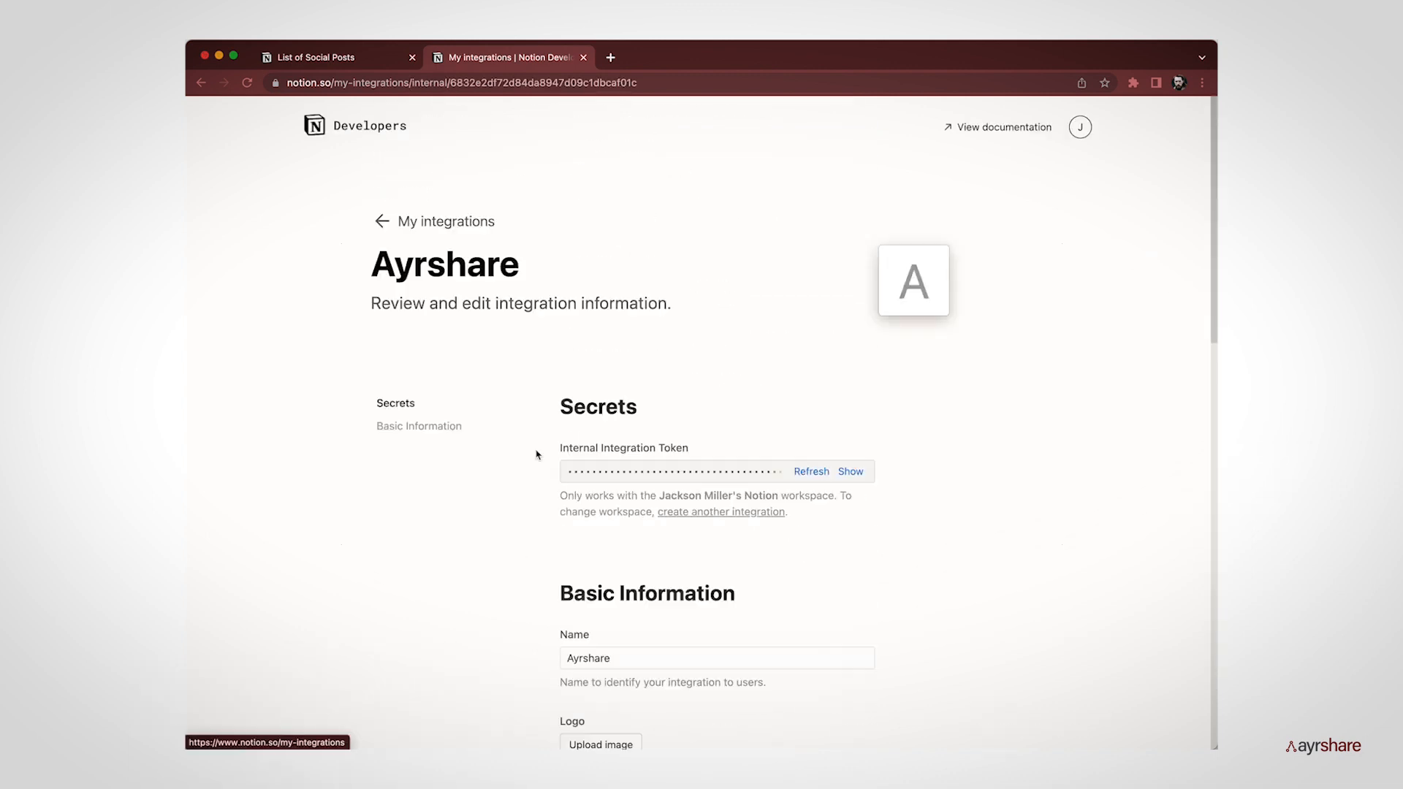
mouse_move(860, 502)
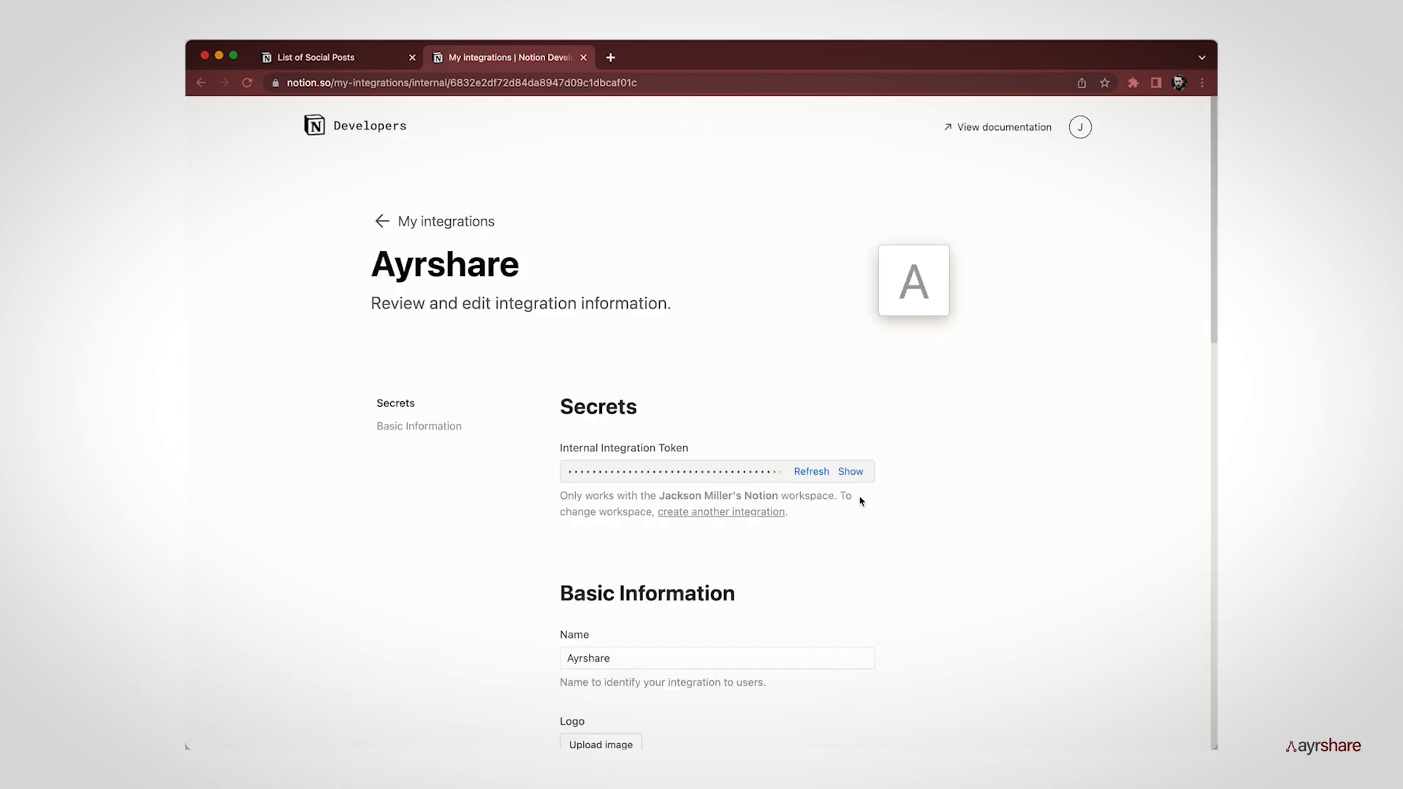
left_click(849, 471)
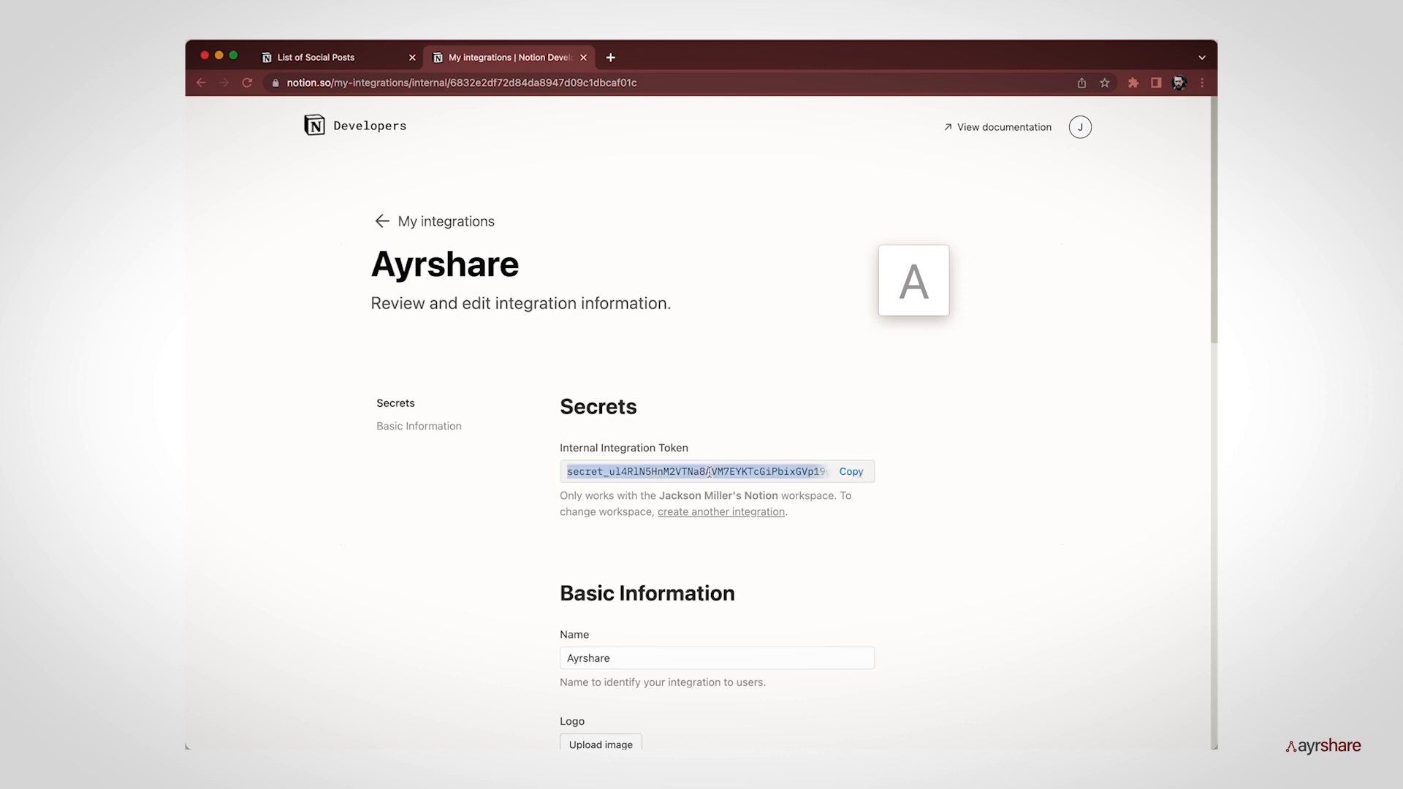
left_click(338, 56)
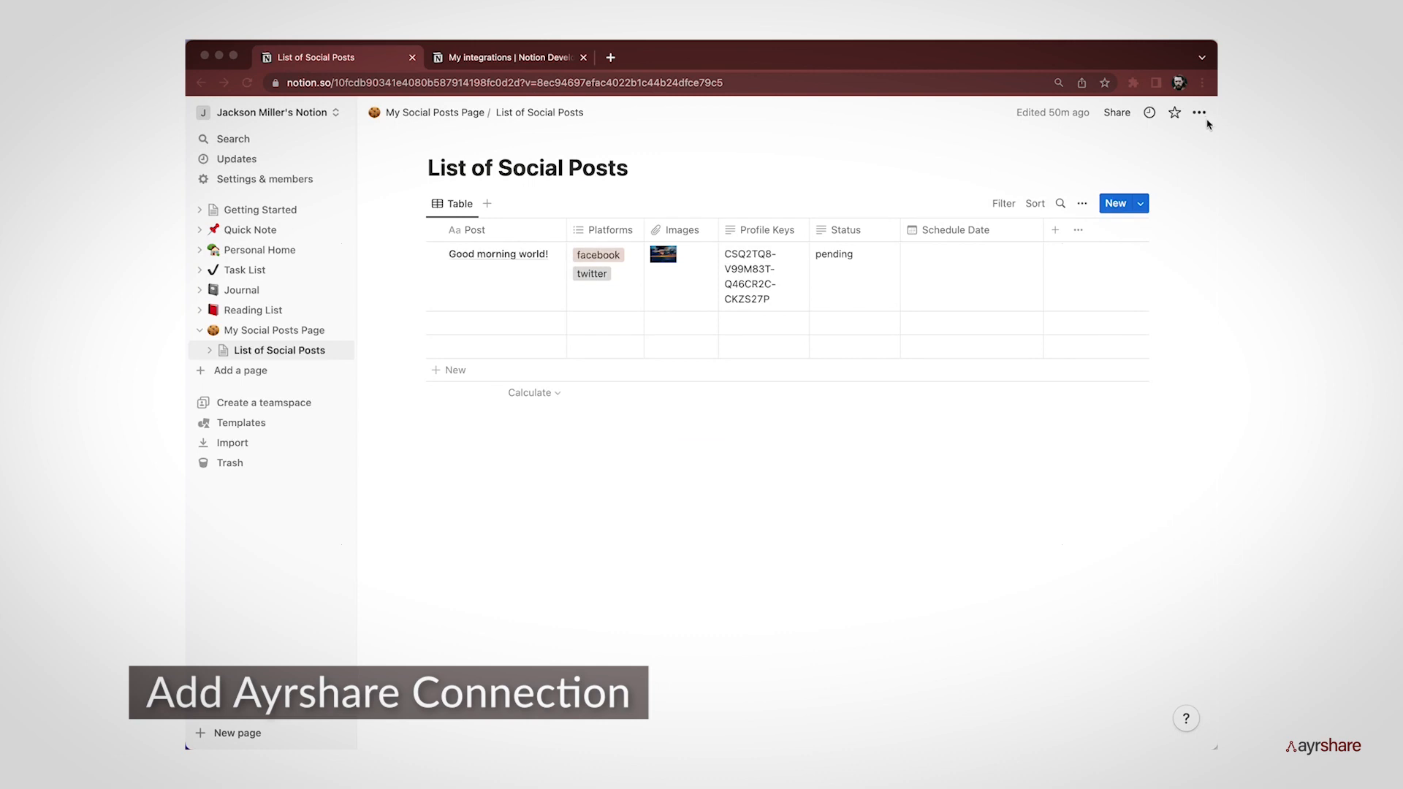
- Connect the Ayrshare integration to the database page via Add connections, granting access
left_click(1200, 112)
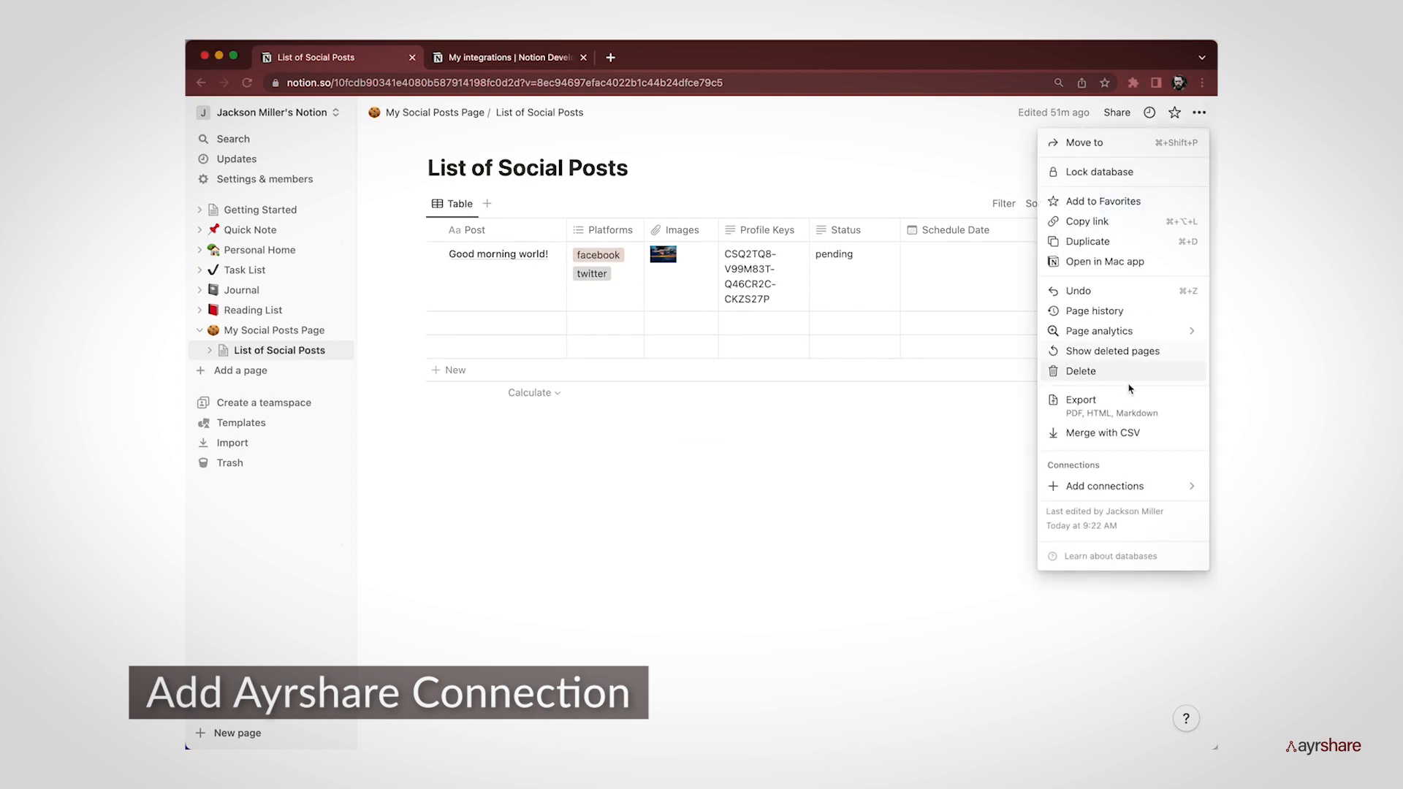
left_click(1107, 486)
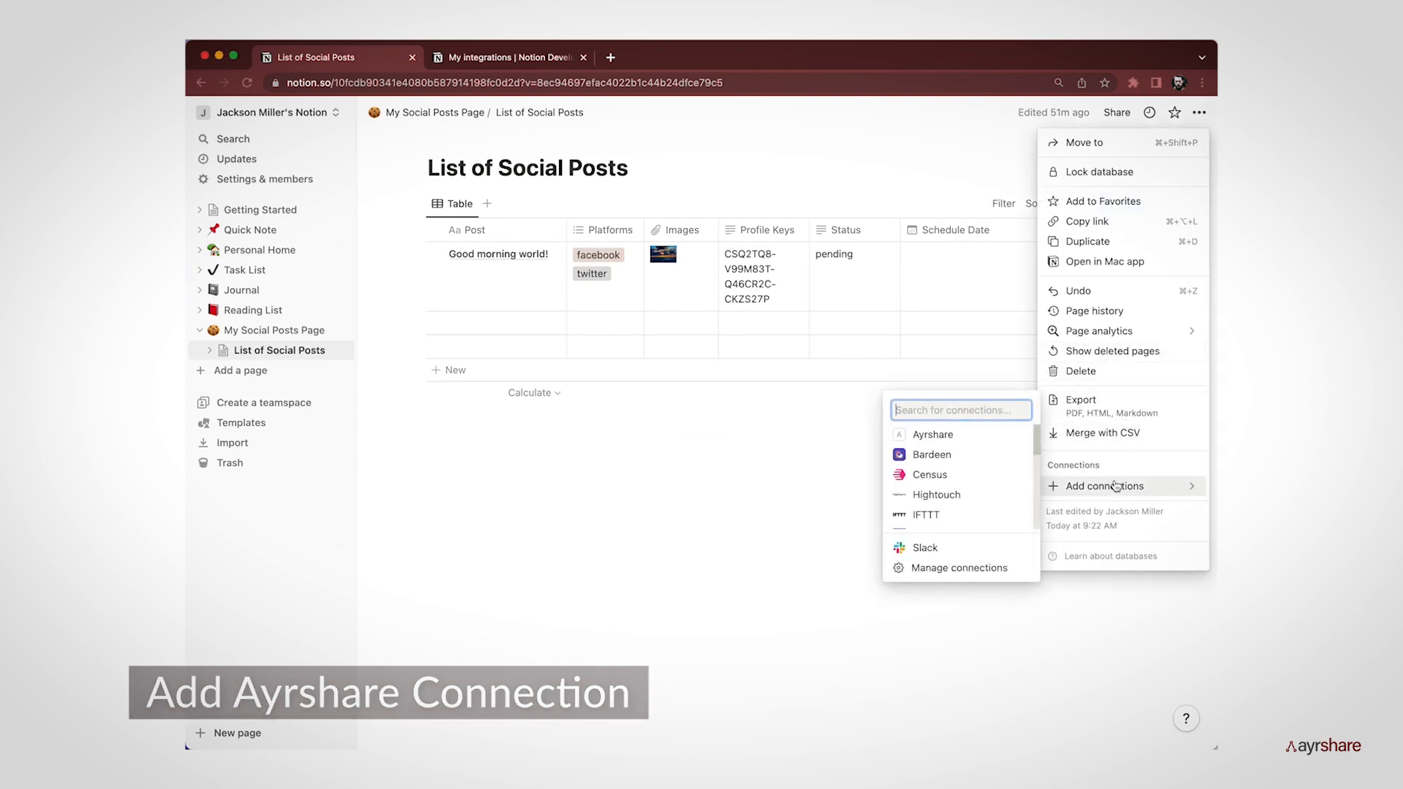
type("Ayr")
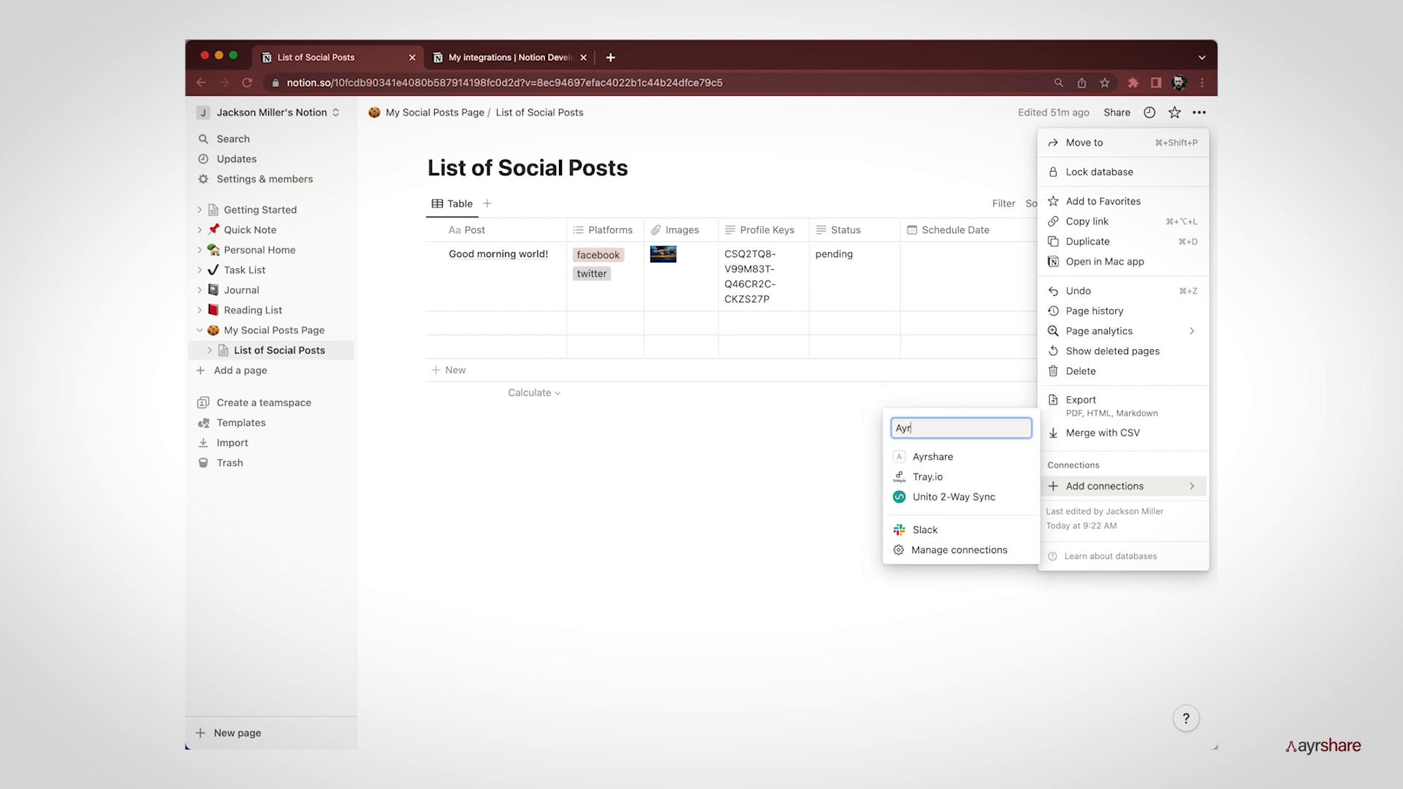
left_click(933, 456)
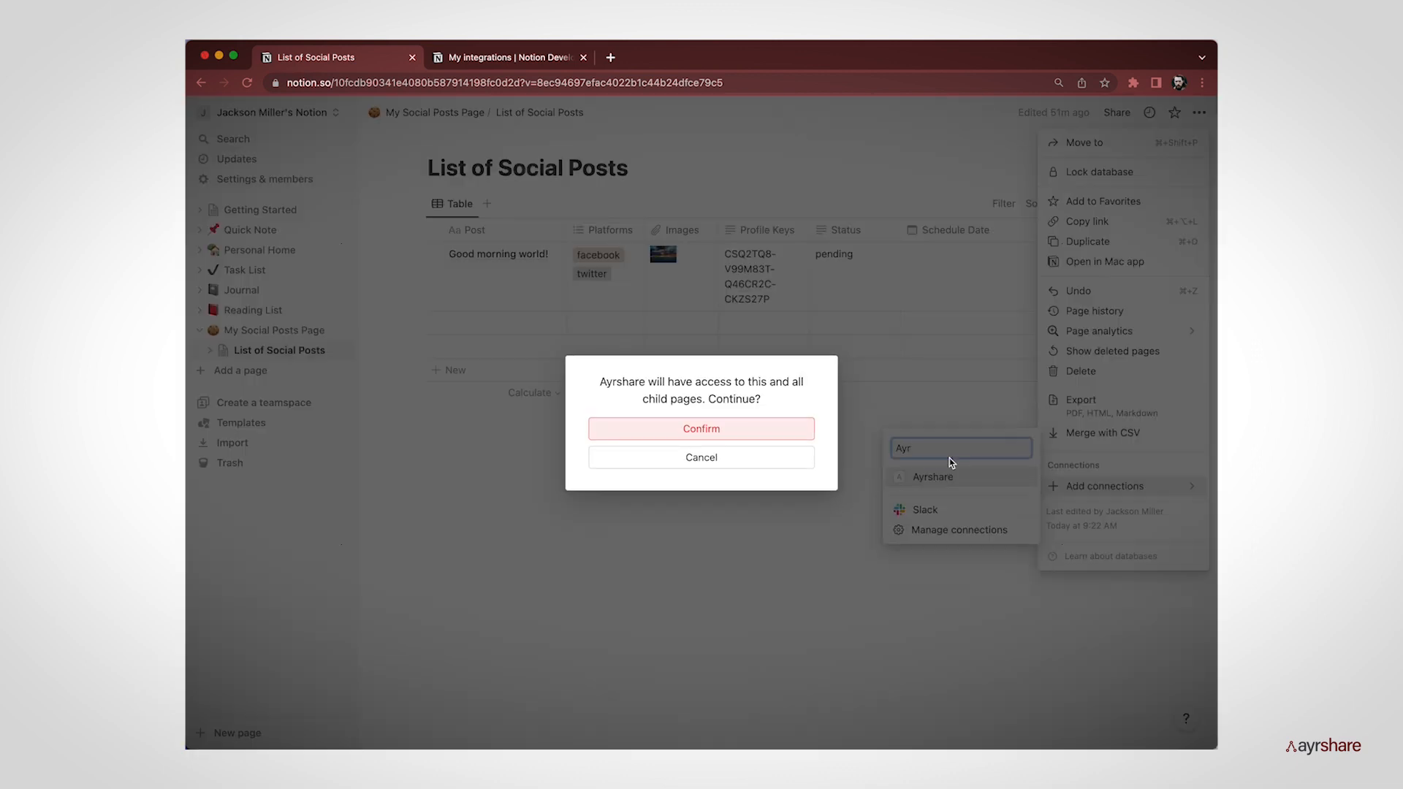
left_click(701, 429)
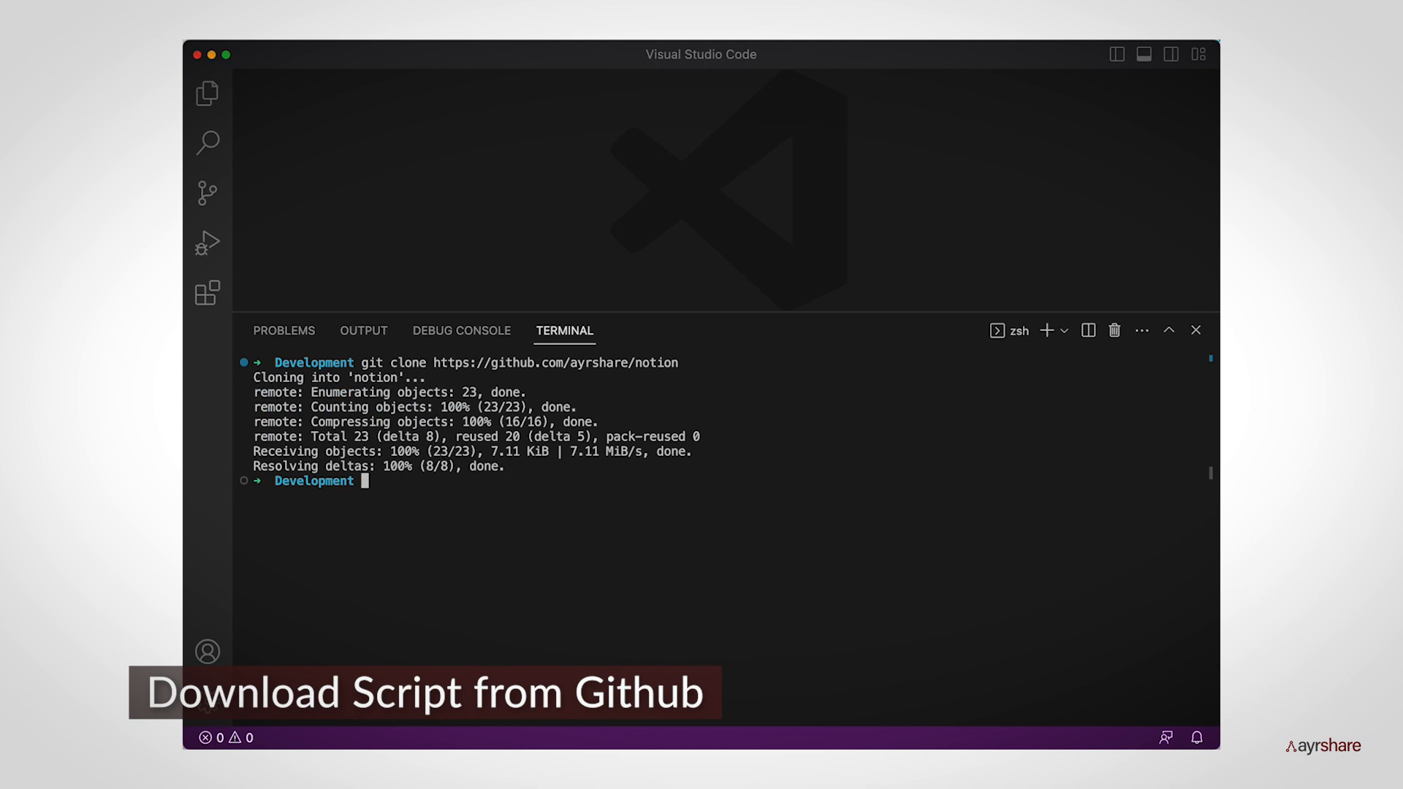
- Enter the notion folder, install dependencies with npm install, and run node index.js
type("cd notion")
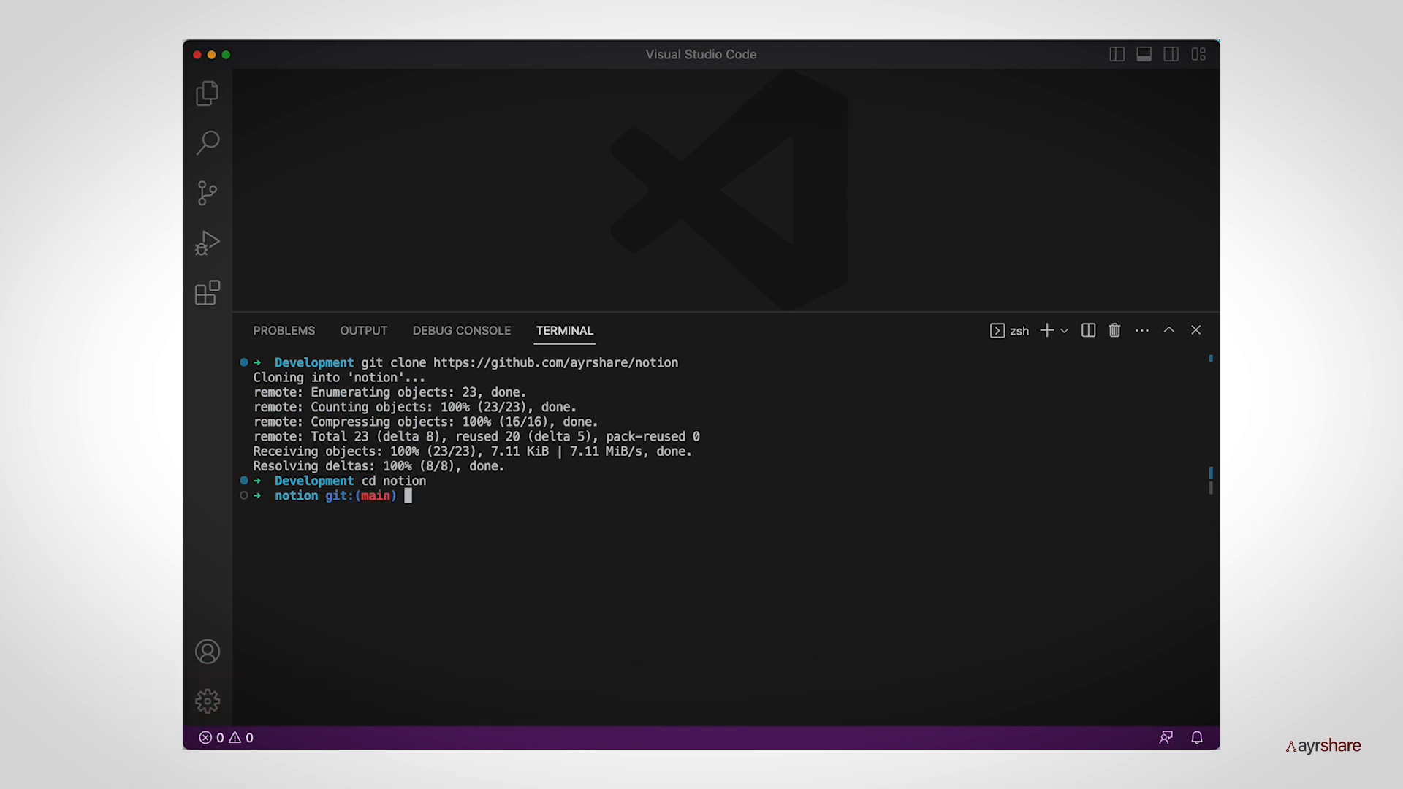
type("npm install")
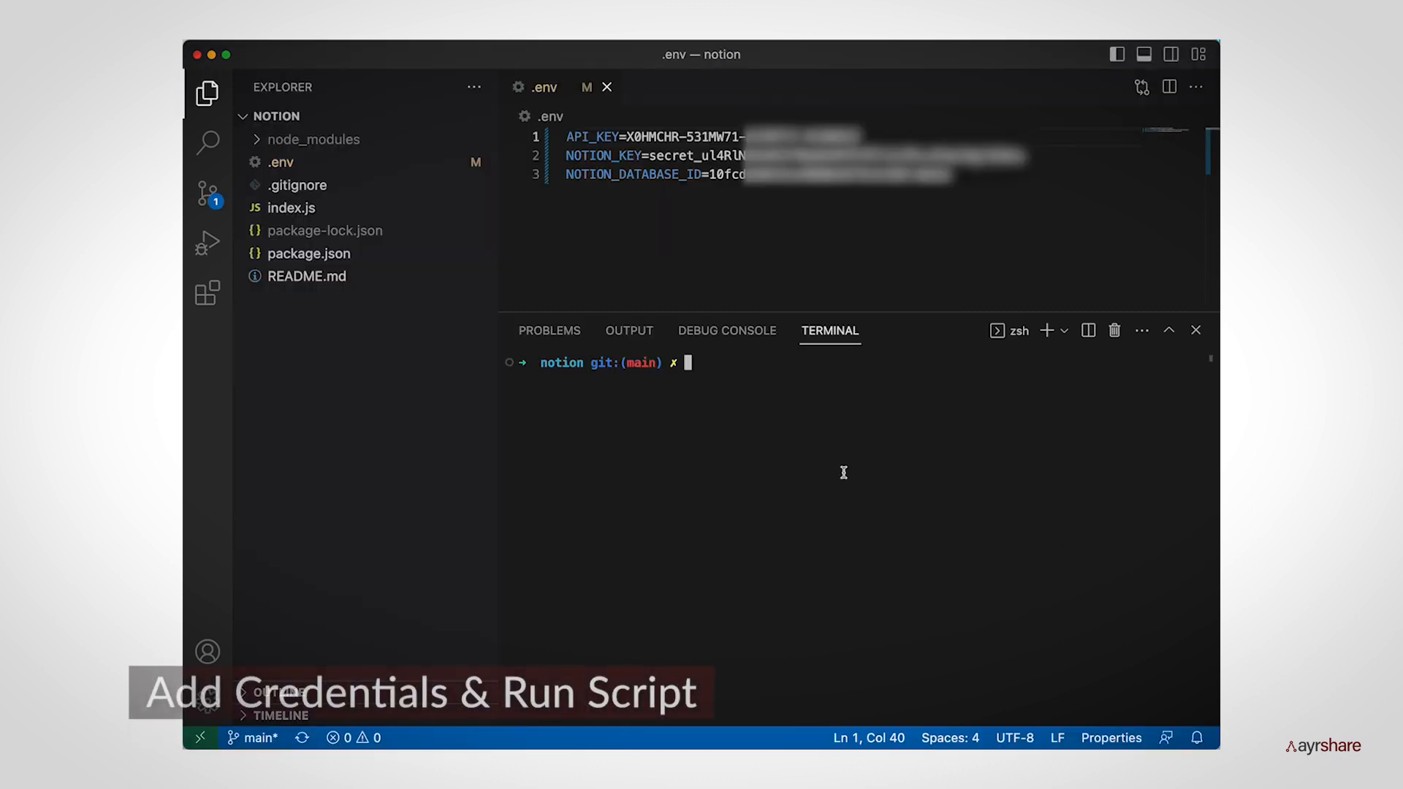
type("node in")
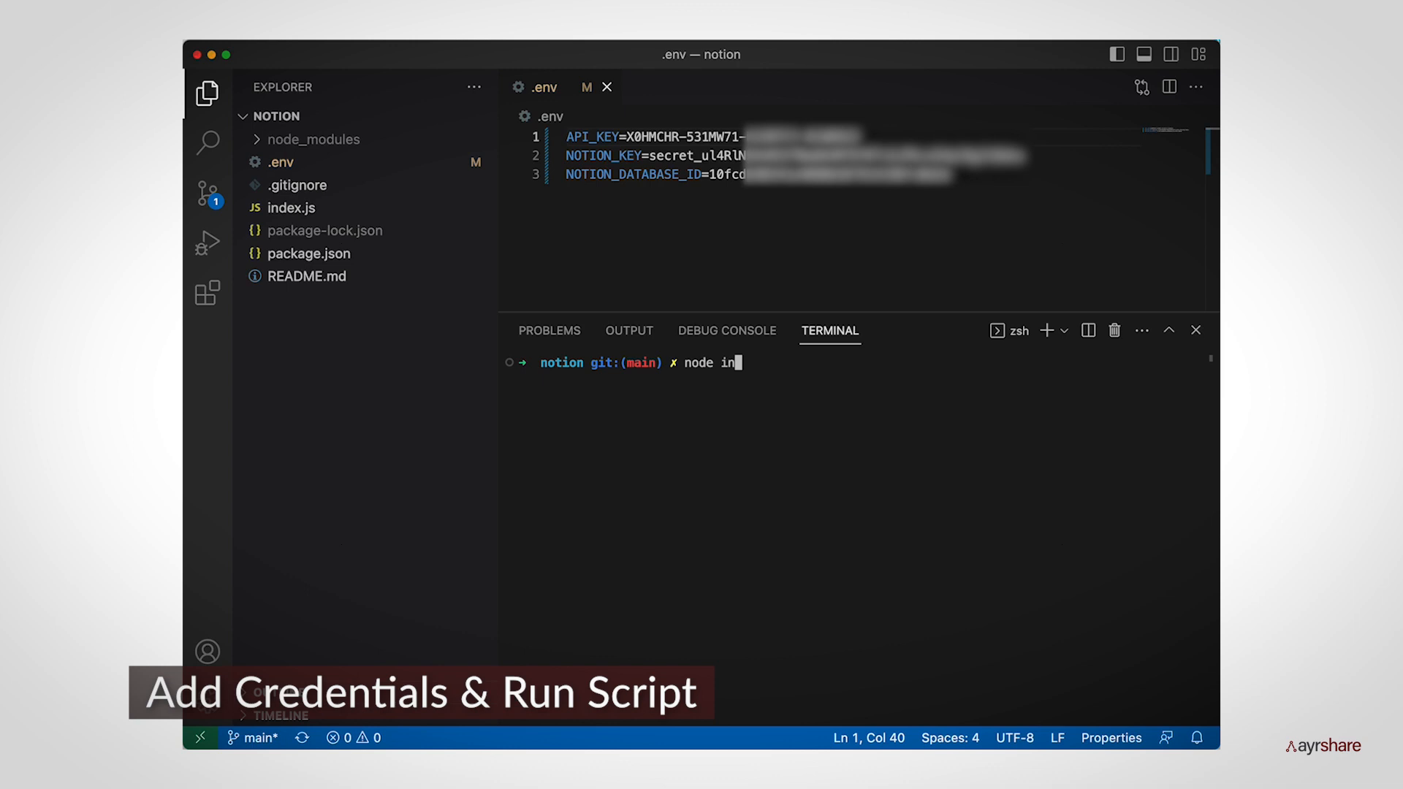
type("dex.js")
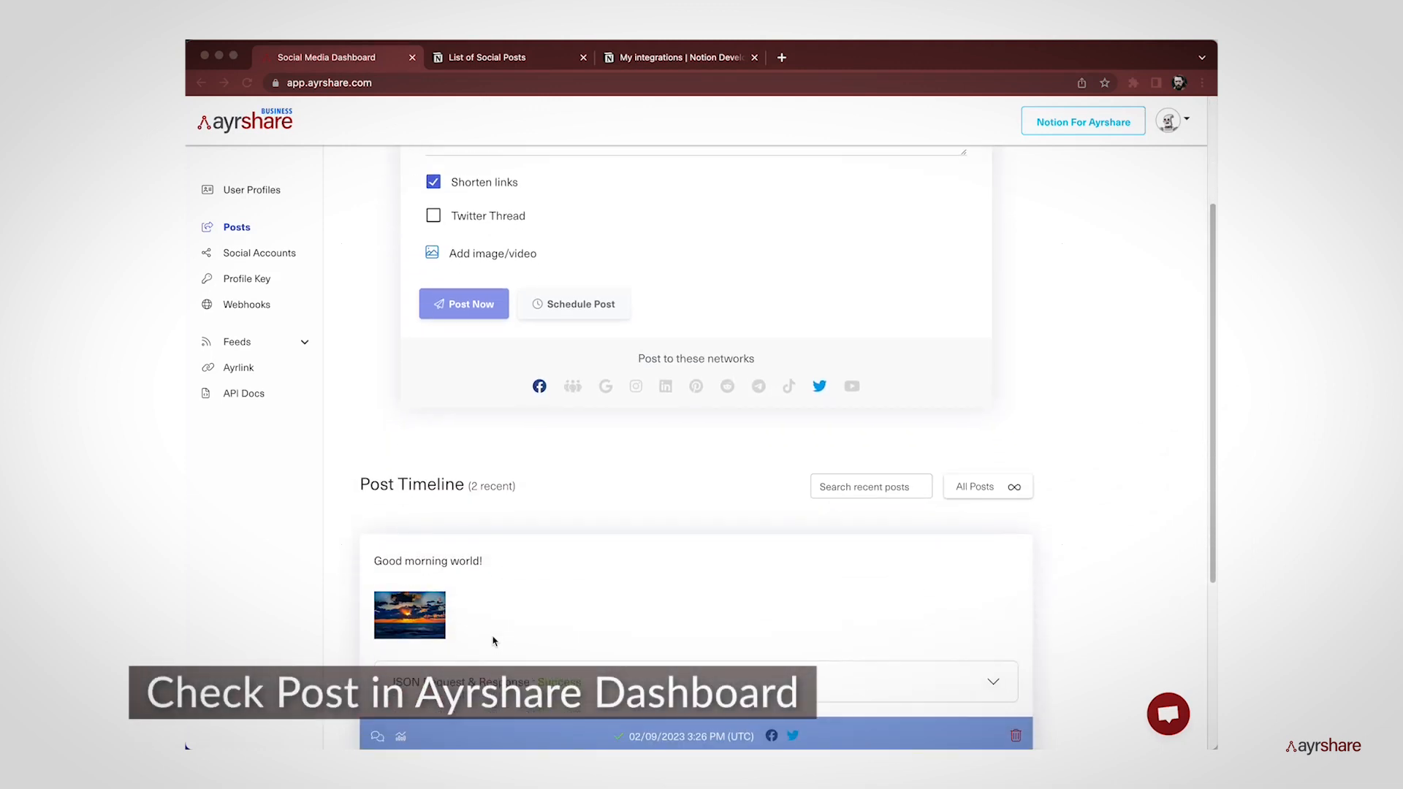
- Check the post's JSON response in Ayrshare's timeline and open the published tweet
left_click(992, 681)
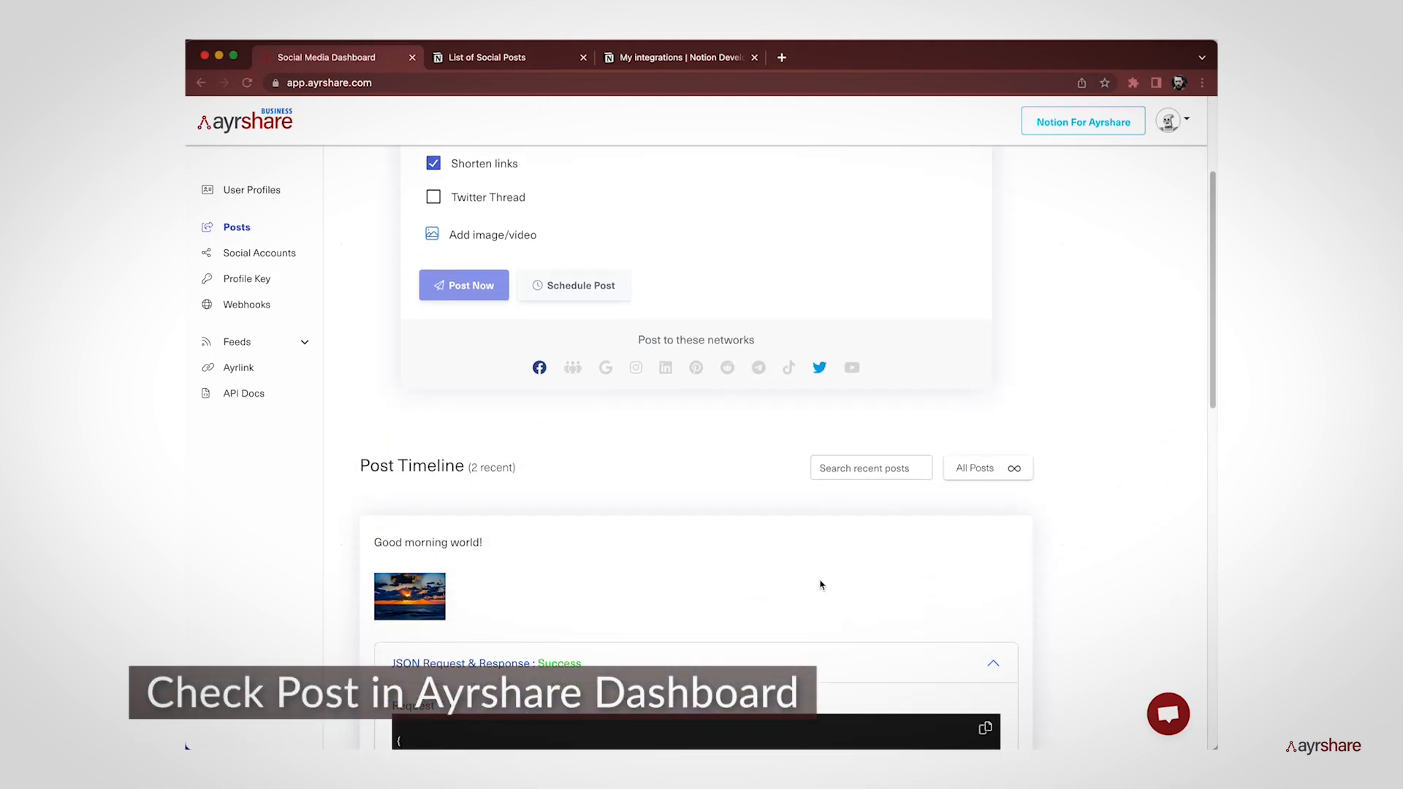
scroll("down", 3)
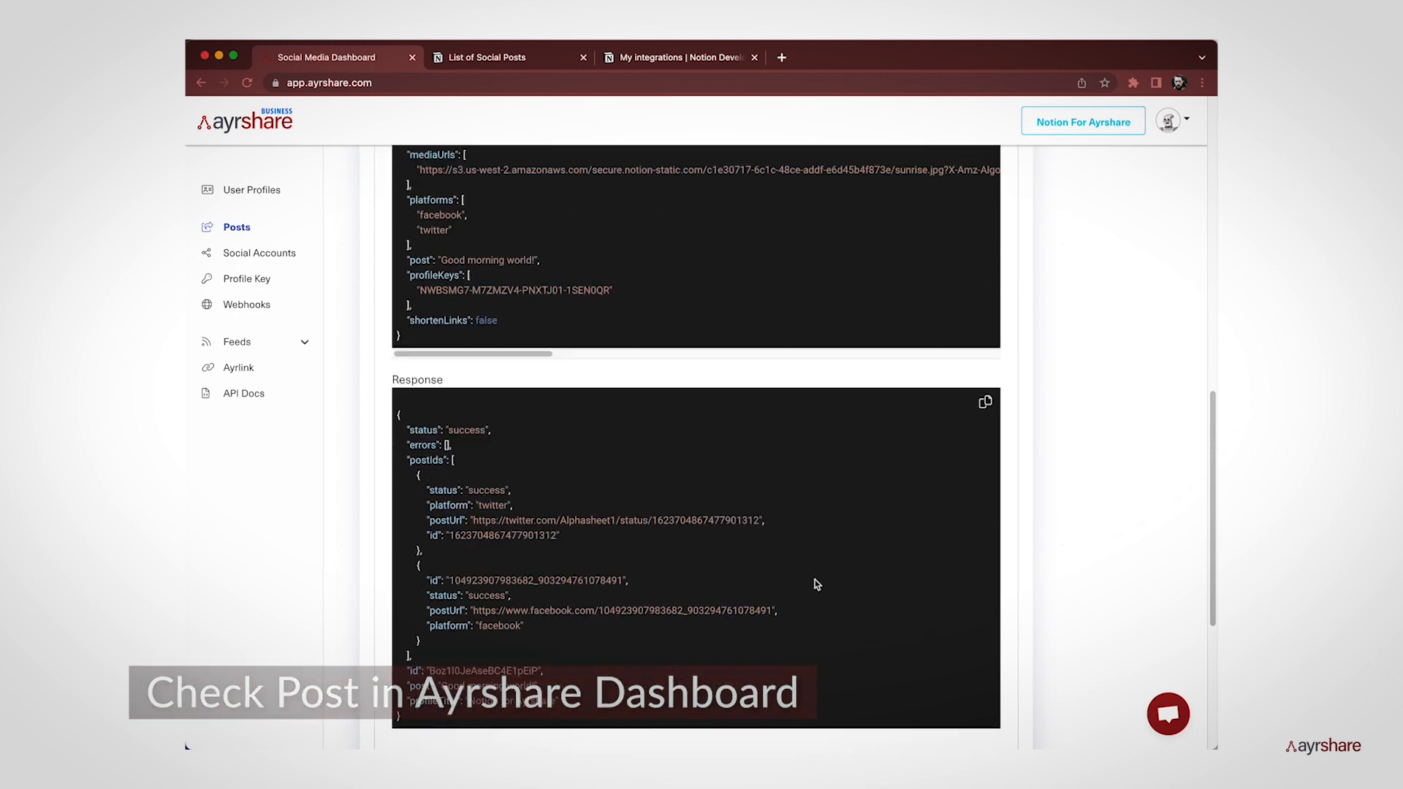
scroll("down", 3)
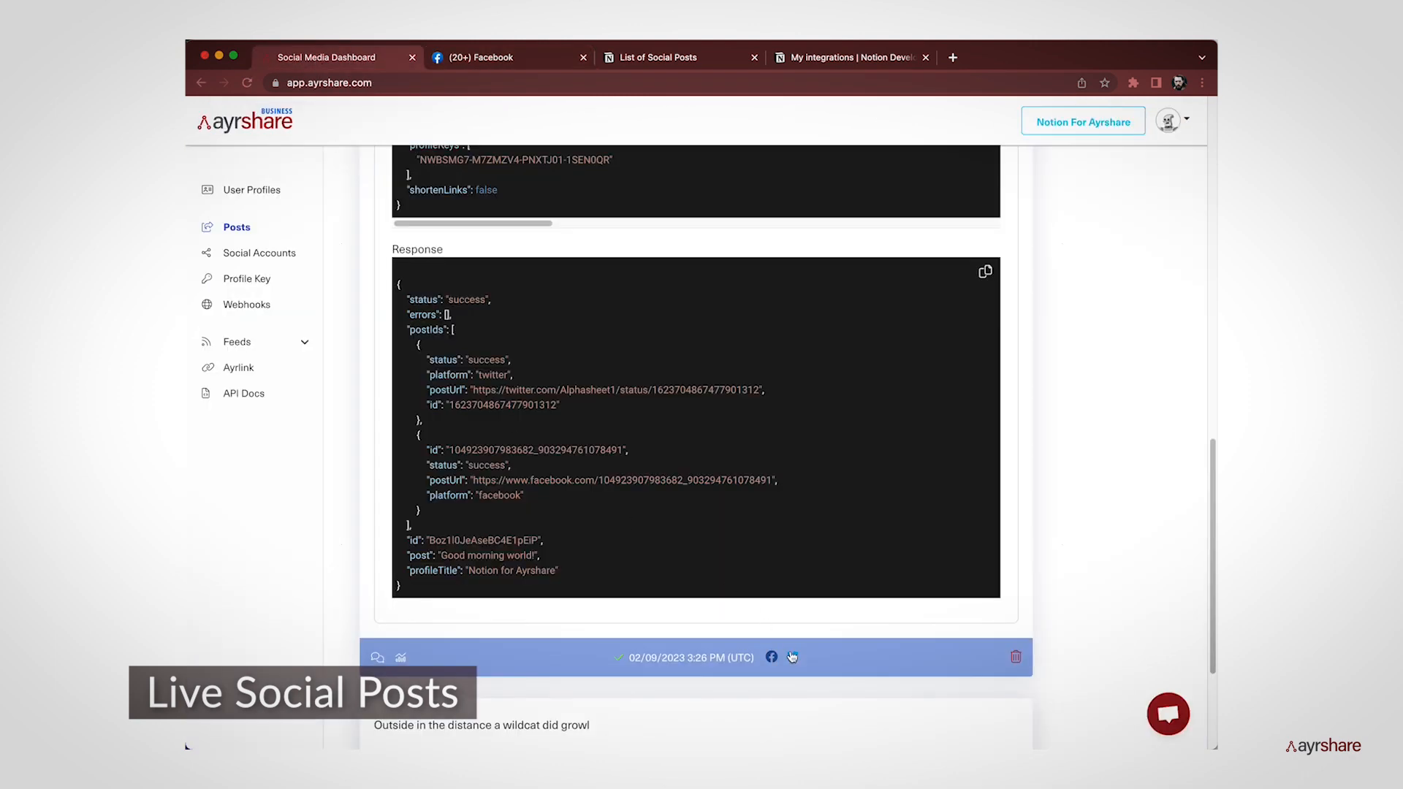
left_click(772, 657)
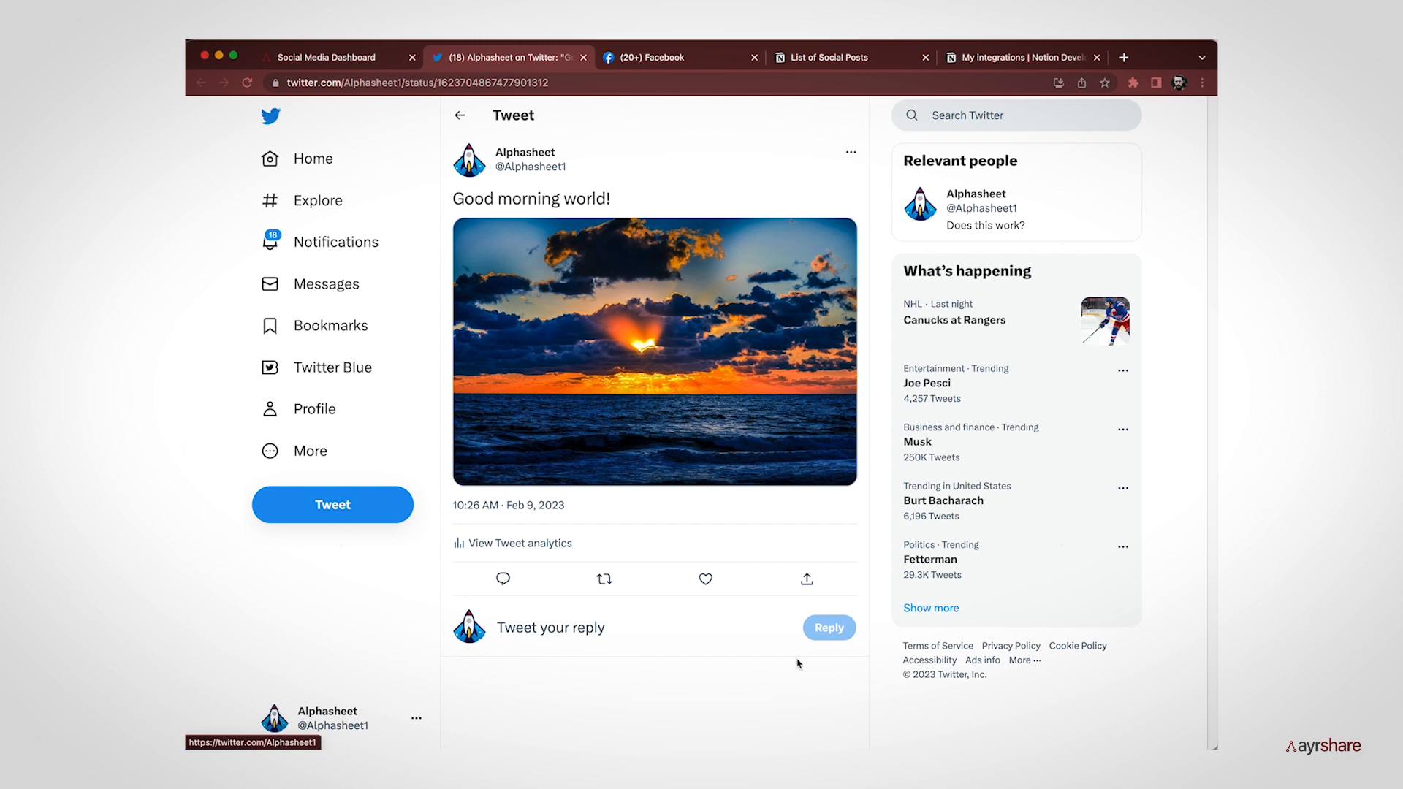
mouse_move(766, 728)
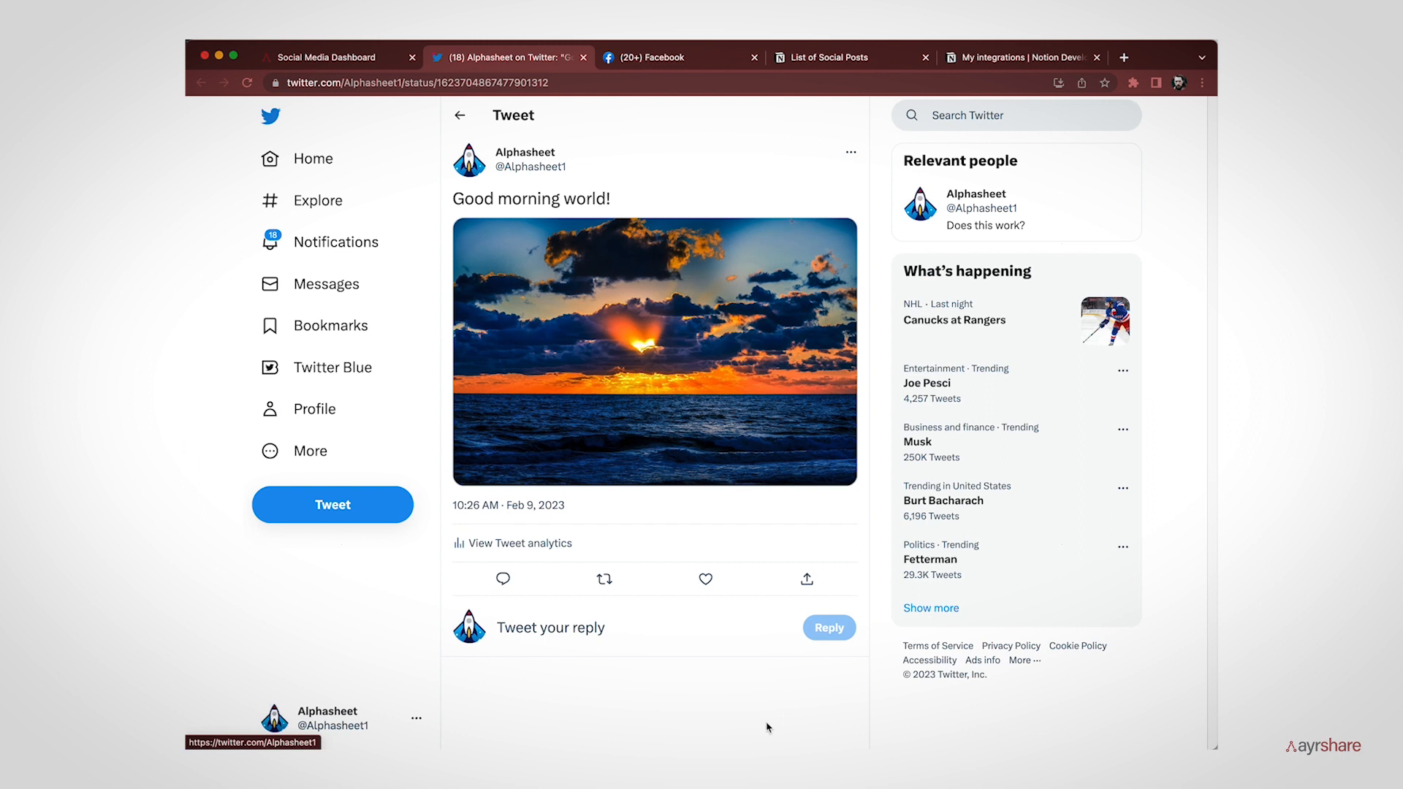